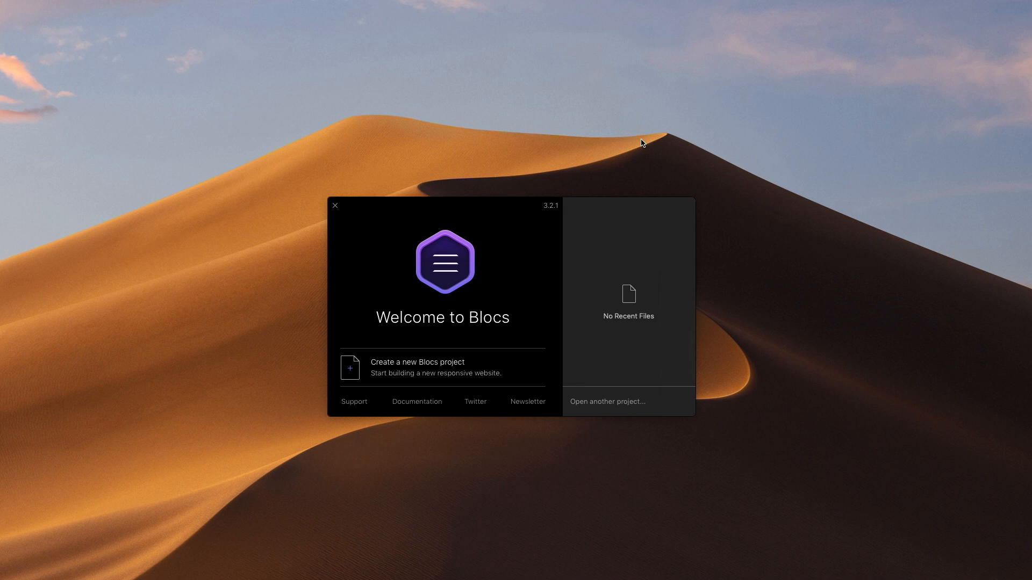
pyautogui.moveTo(371, 349)
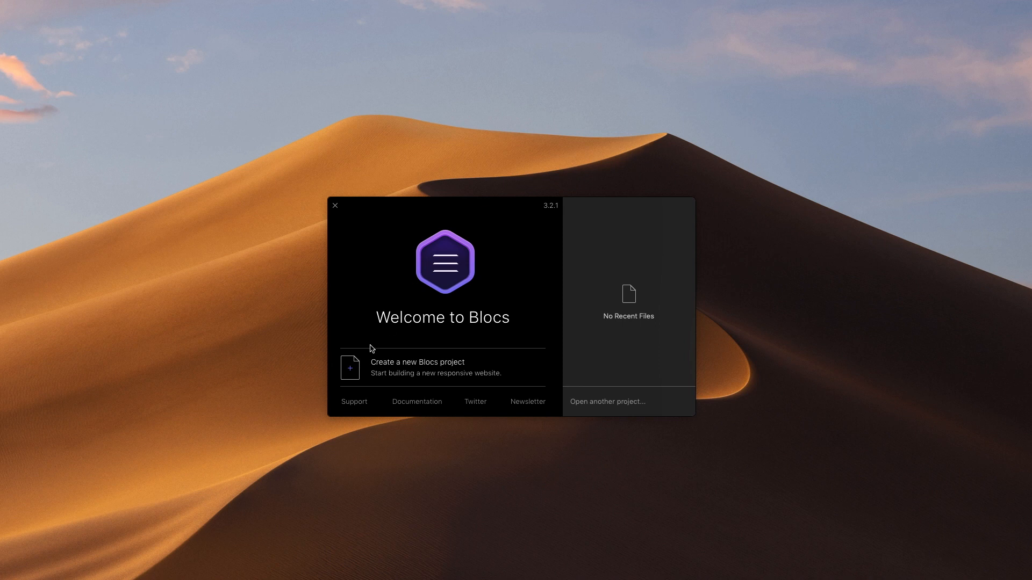
# Create a new Blocs project and save it as 'Test Project'.
pyautogui.click(416, 367)
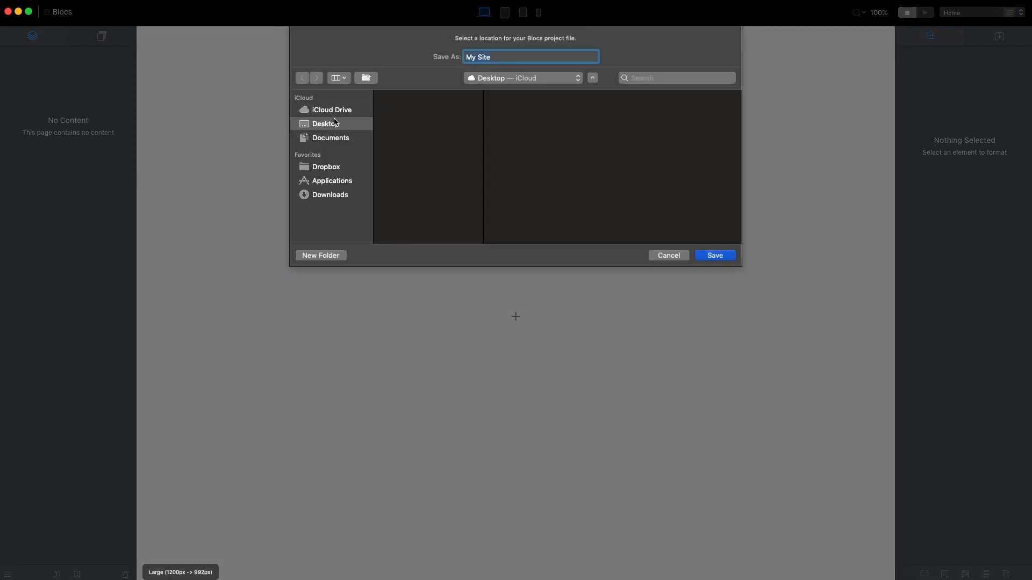
pyautogui.moveTo(505, 85)
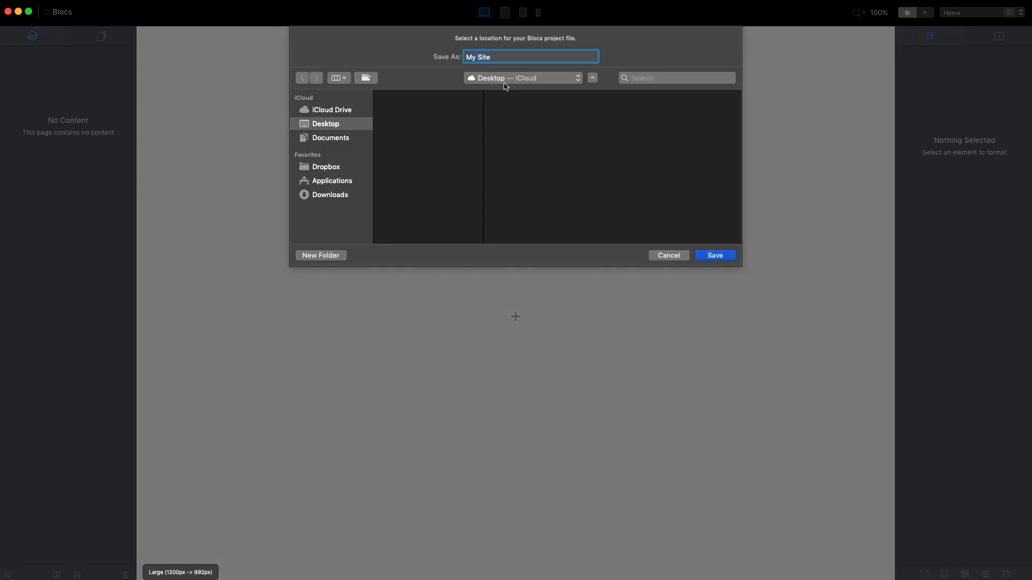
pyautogui.write('Test Proje')
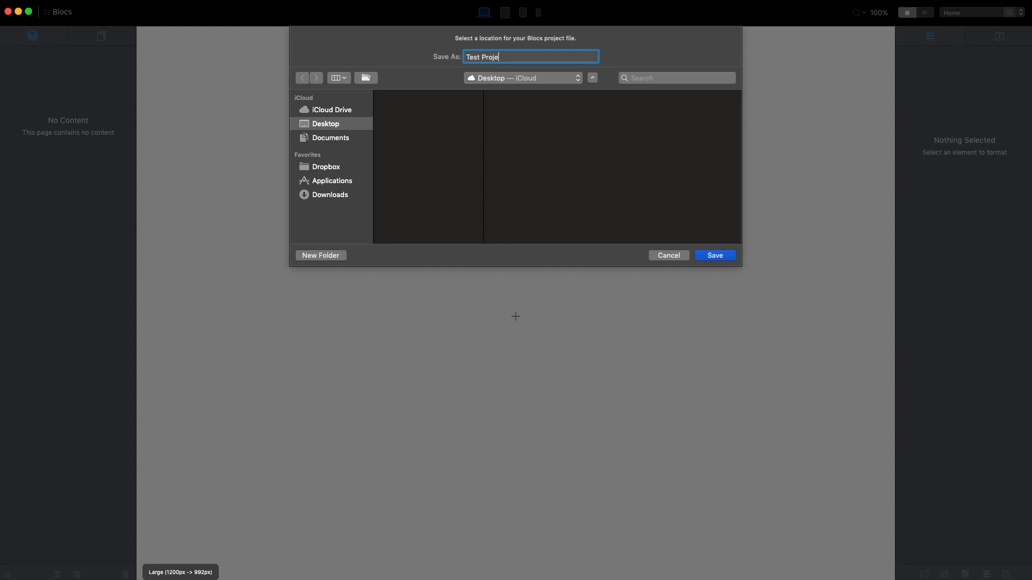
pyautogui.click(714, 255)
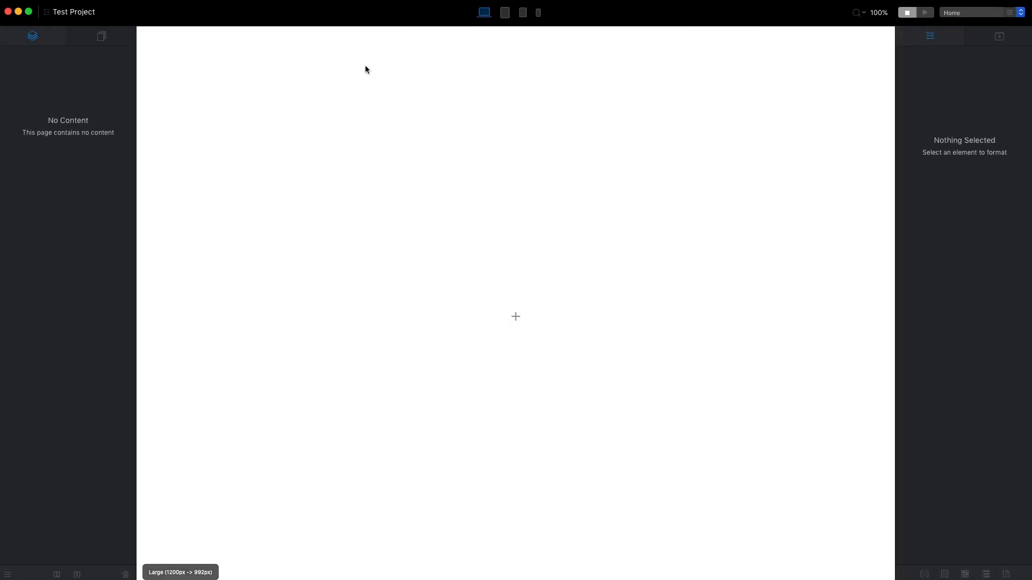
# Add 'About' and 'Contact' pages beside Home, then return to the Home page.
pyautogui.click(100, 36)
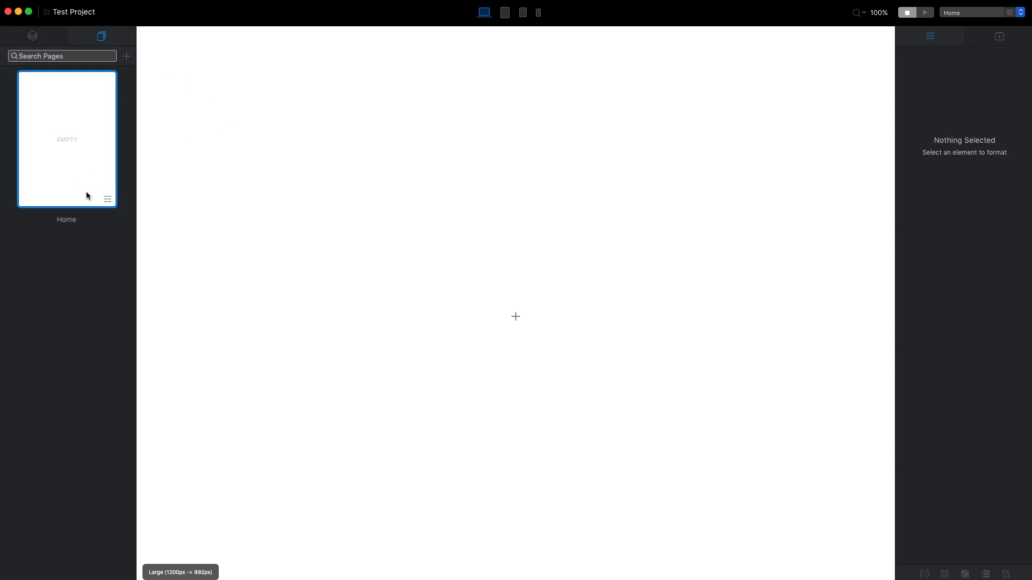
pyautogui.click(126, 56)
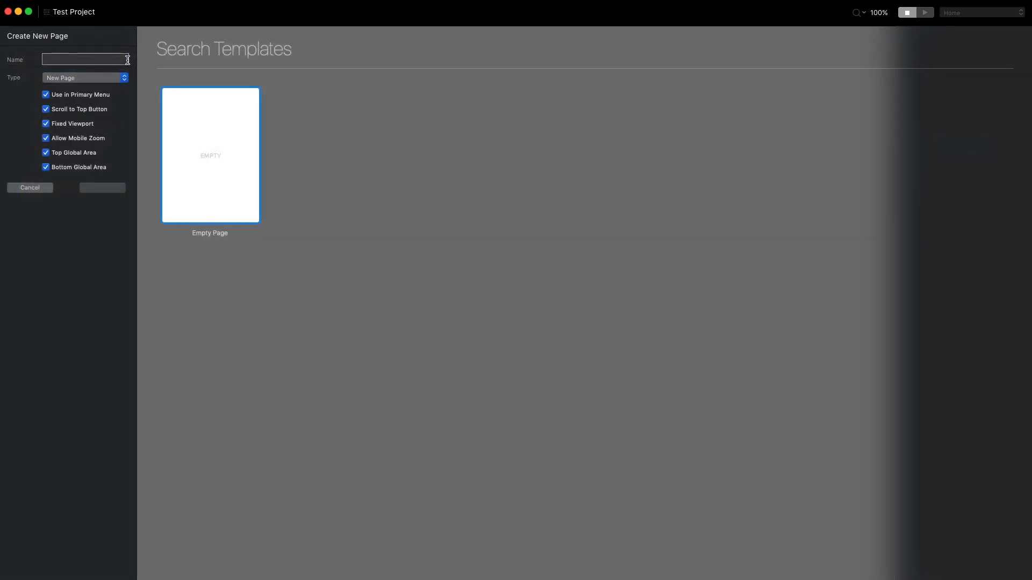
pyautogui.write('About')
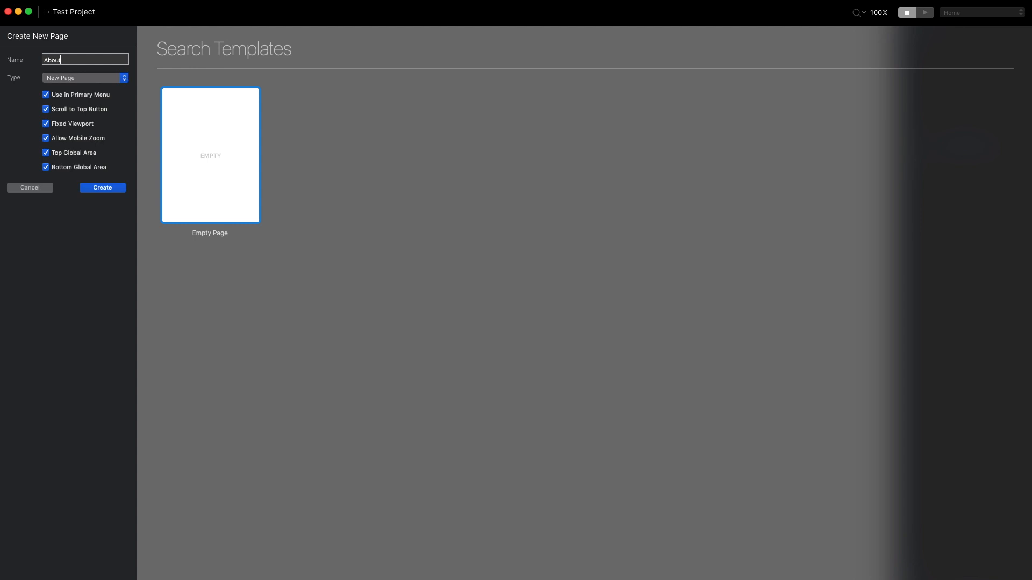
pyautogui.click(102, 188)
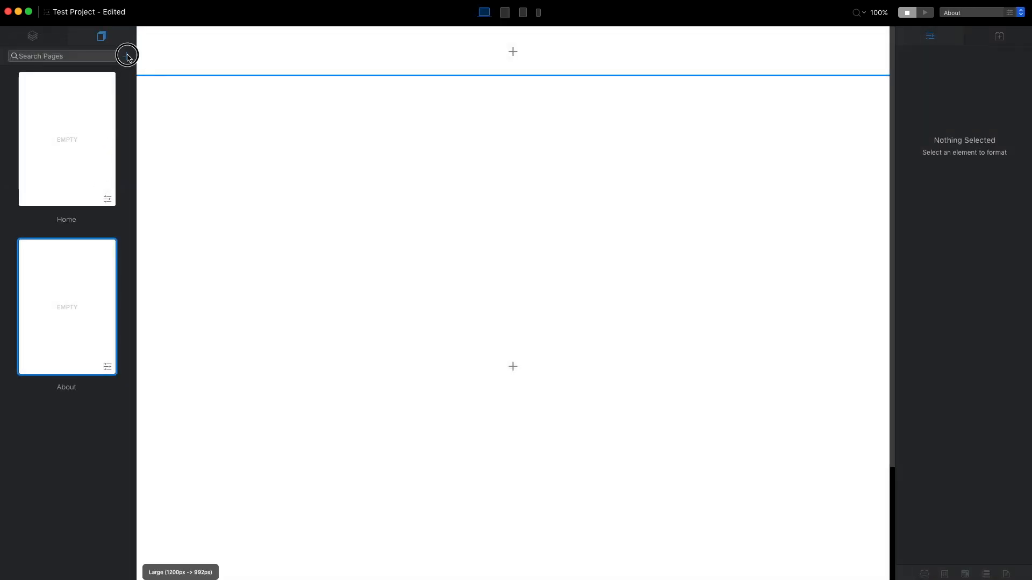
pyautogui.click(127, 55)
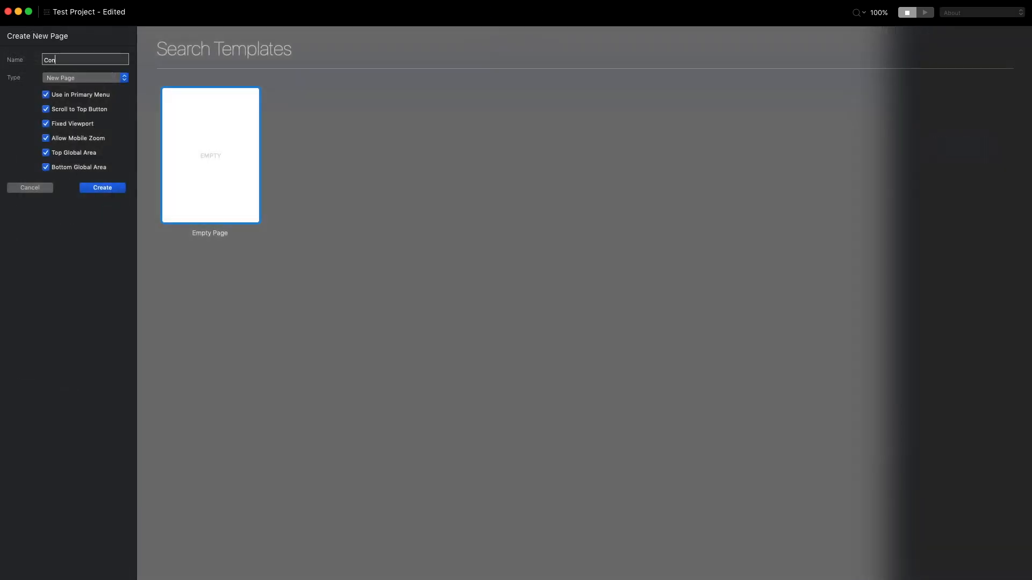
pyautogui.click(102, 187)
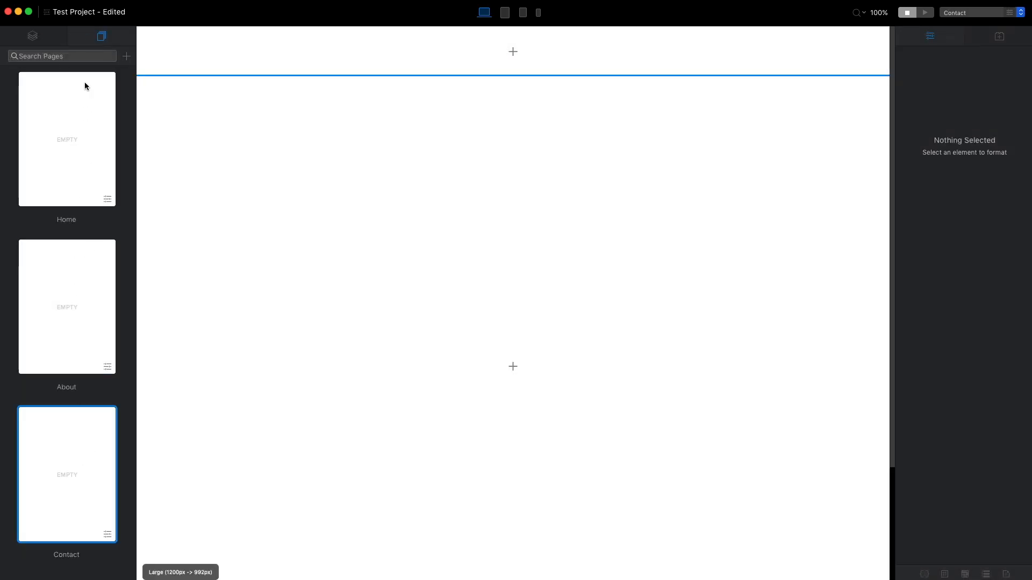
pyautogui.click(66, 139)
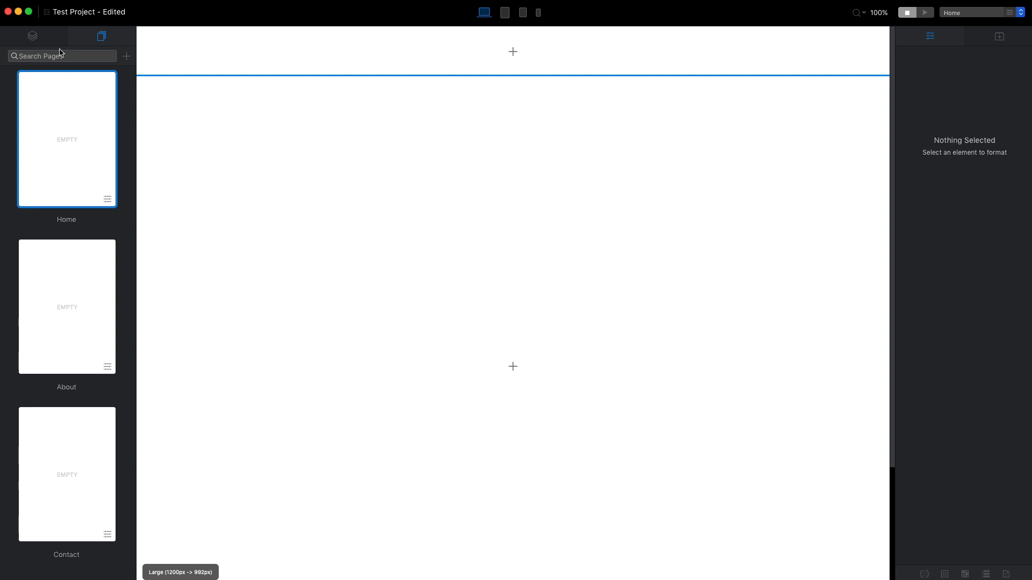
# Add an empty column bloc, Feature Title article, four-card bloc and Company nav header to Home.
pyautogui.click(32, 36)
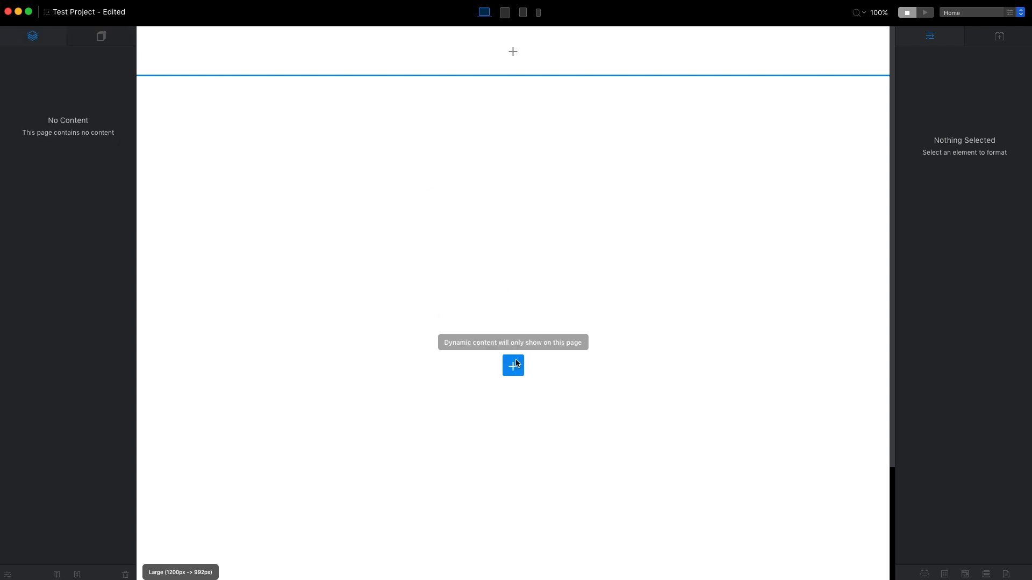
pyautogui.click(513, 365)
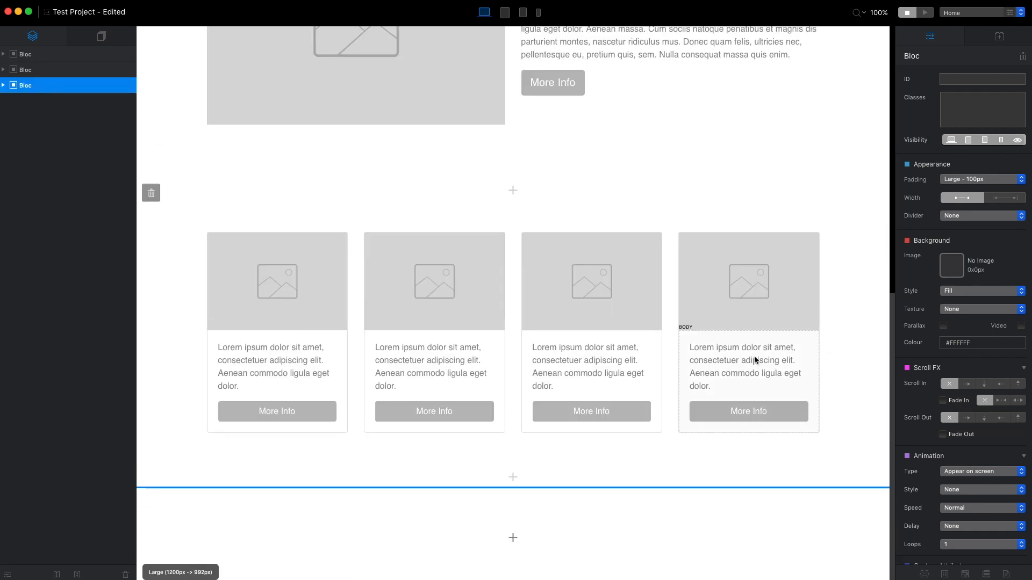
pyautogui.click(513, 477)
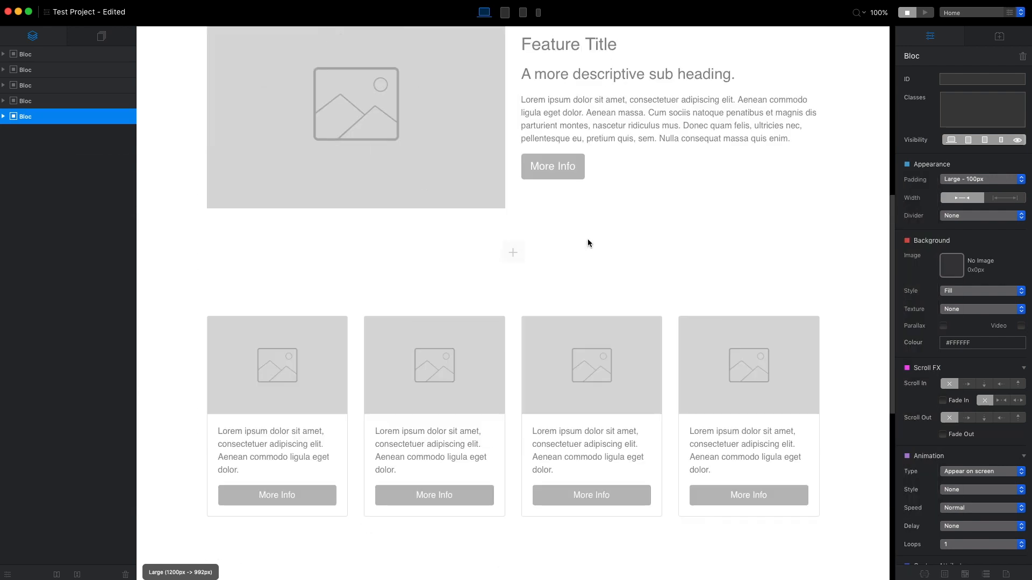
pyautogui.click(512, 252)
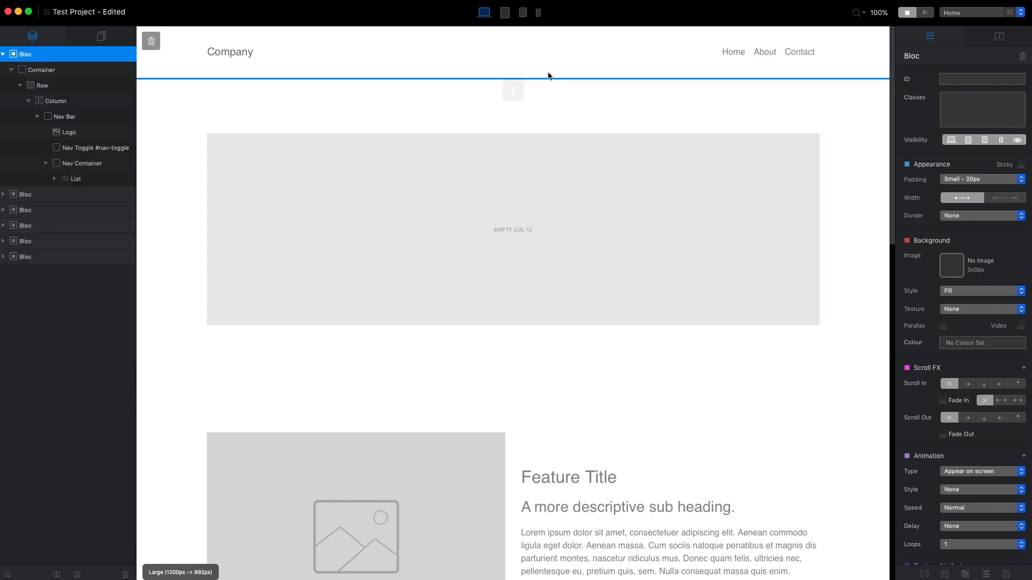
pyautogui.moveTo(426, 298)
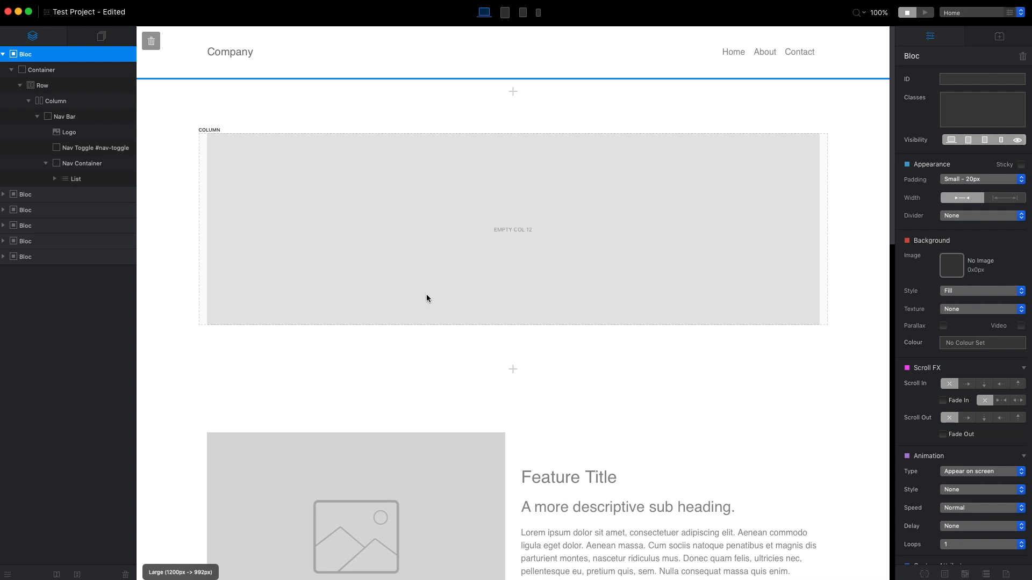
pyautogui.moveTo(537, 290)
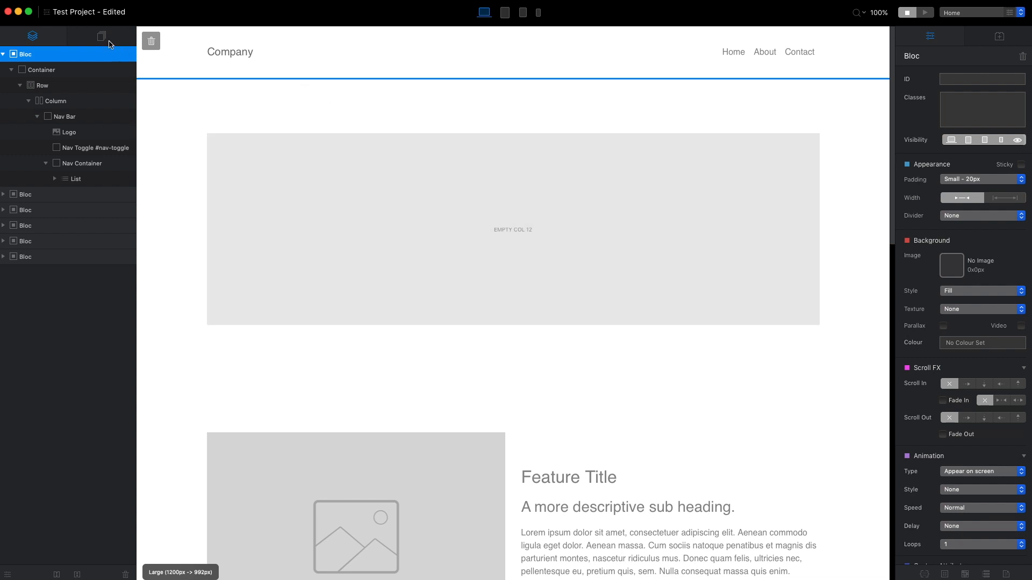
# On the About page, add a carousel header, Feature Title article and team bloc.
pyautogui.click(100, 36)
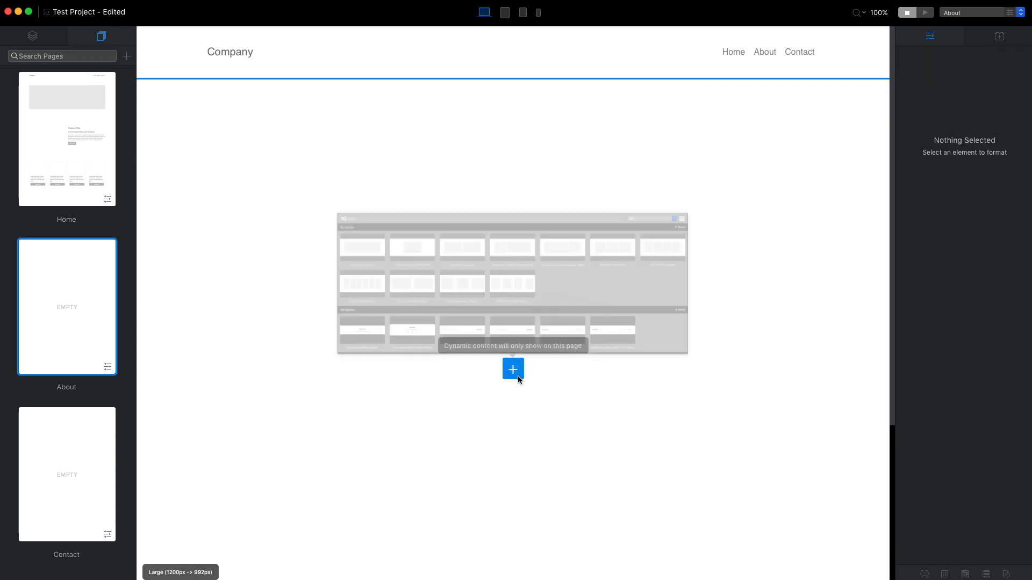
pyautogui.click(512, 369)
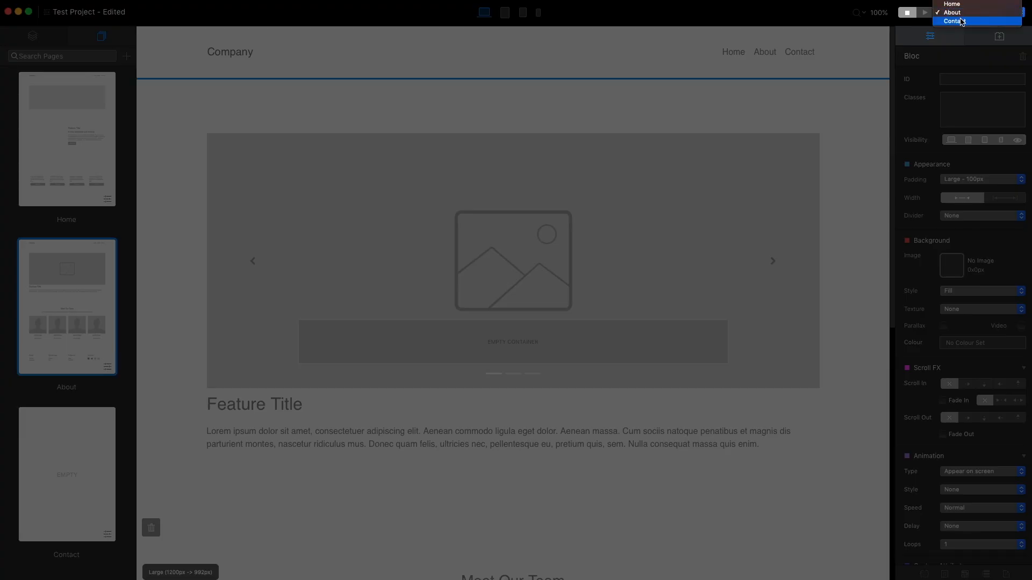
# Insert the contact Form bloc with Name, Email and Message fields on the Contact page.
pyautogui.click(953, 21)
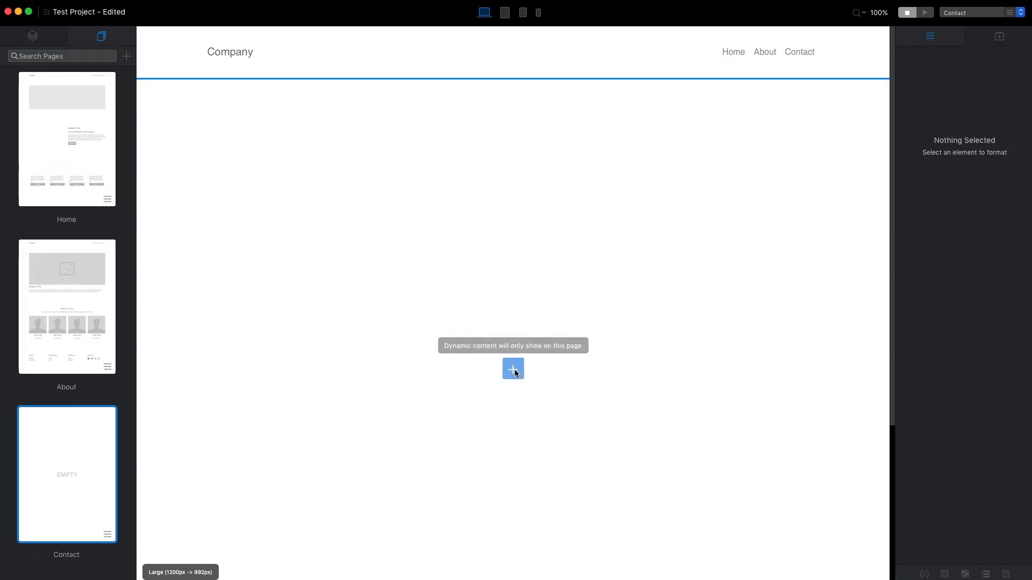
pyautogui.click(513, 368)
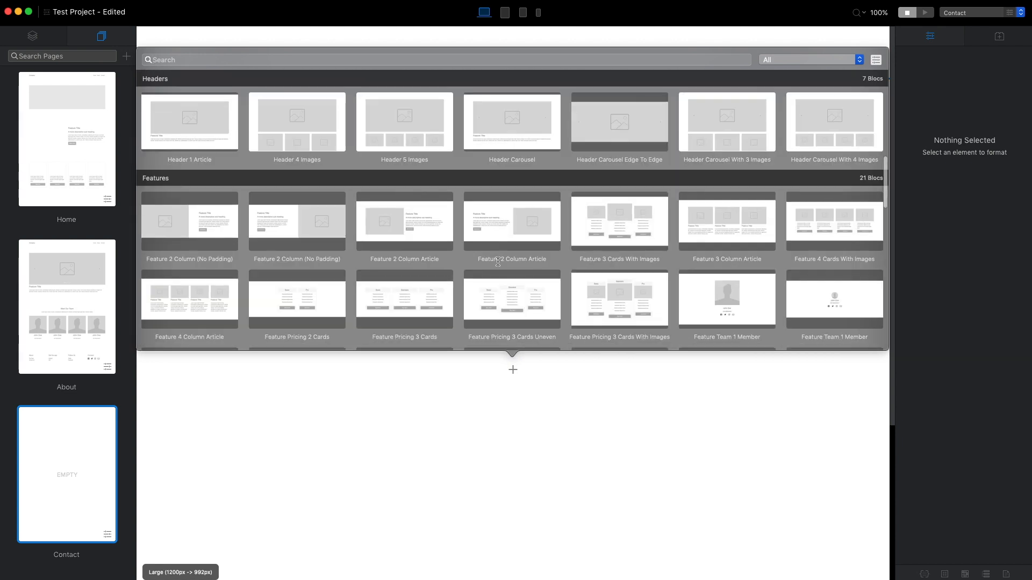
pyautogui.write('contact')
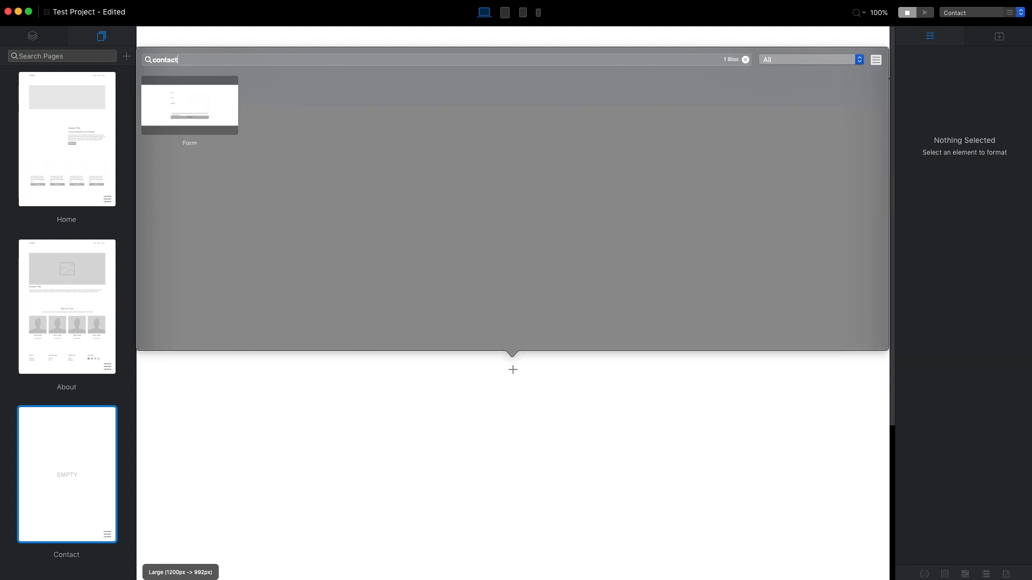
pyautogui.click(190, 106)
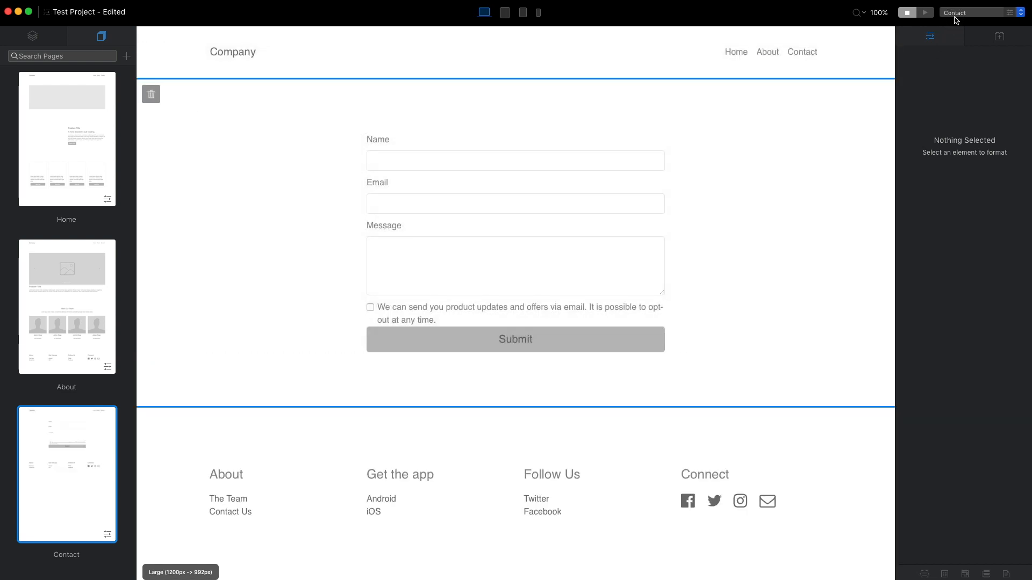
pyautogui.click(66, 138)
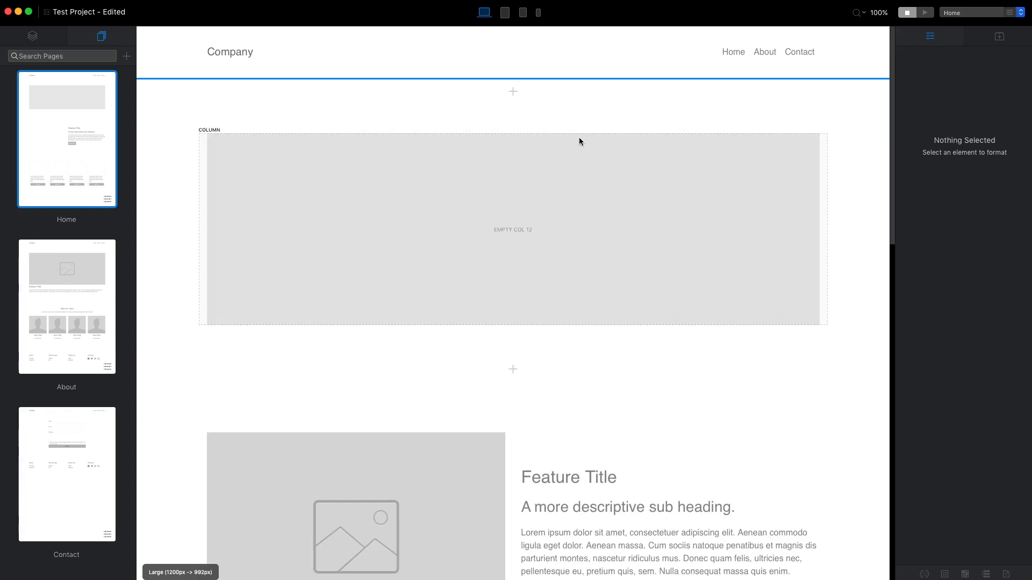
pyautogui.moveTo(470, 238)
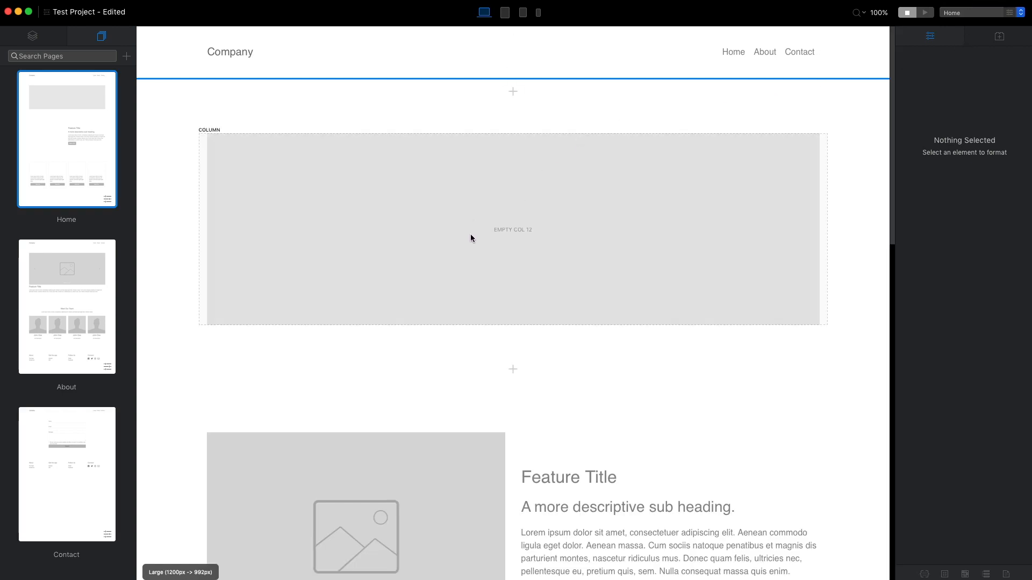
# Insert a Heading One into the top Home column and change its text to 'Welcome'.
pyautogui.click(512, 229)
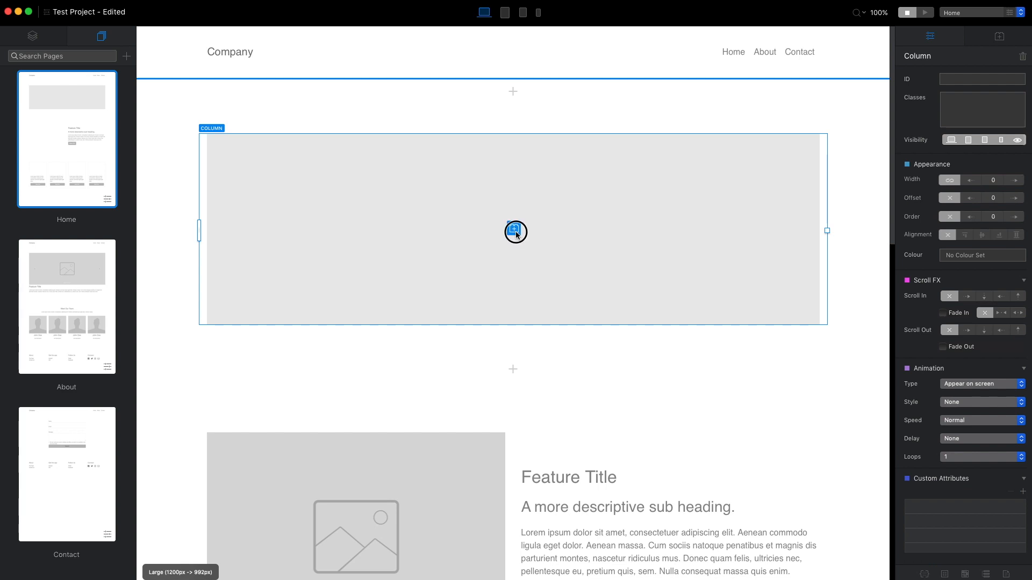
pyautogui.click(513, 229)
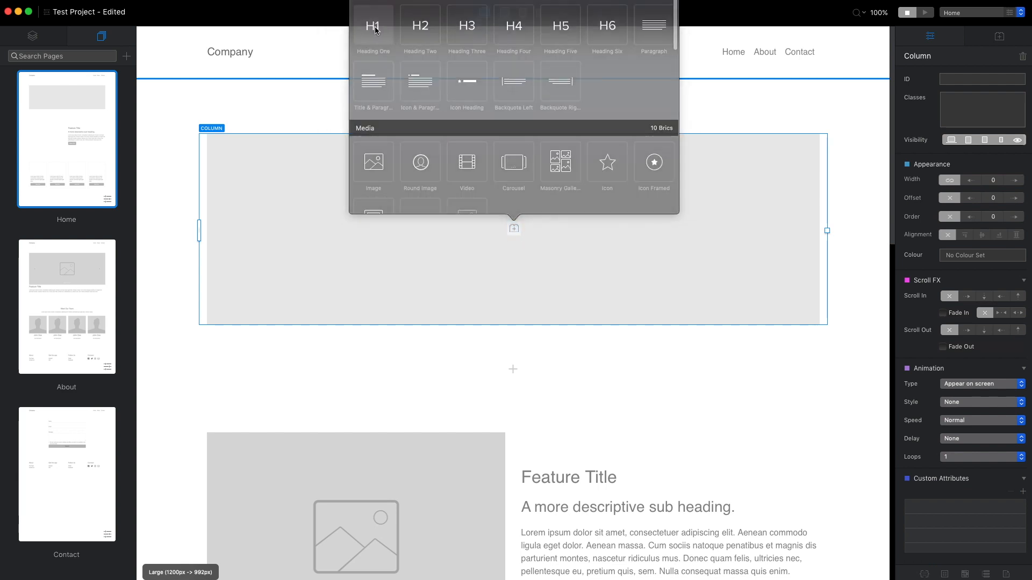
pyautogui.click(372, 24)
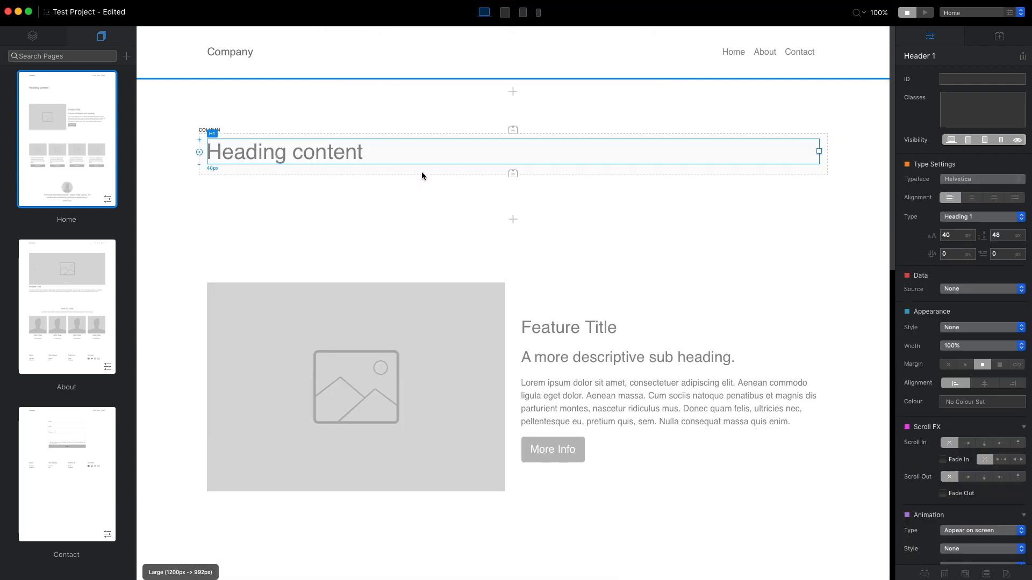
pyautogui.doubleClick(284, 152)
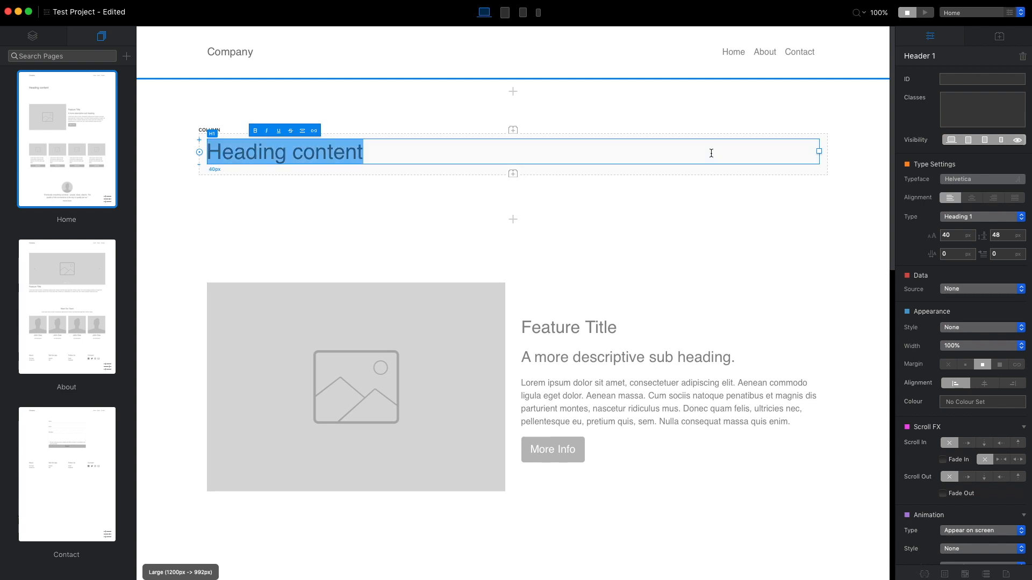
pyautogui.write('Wel')
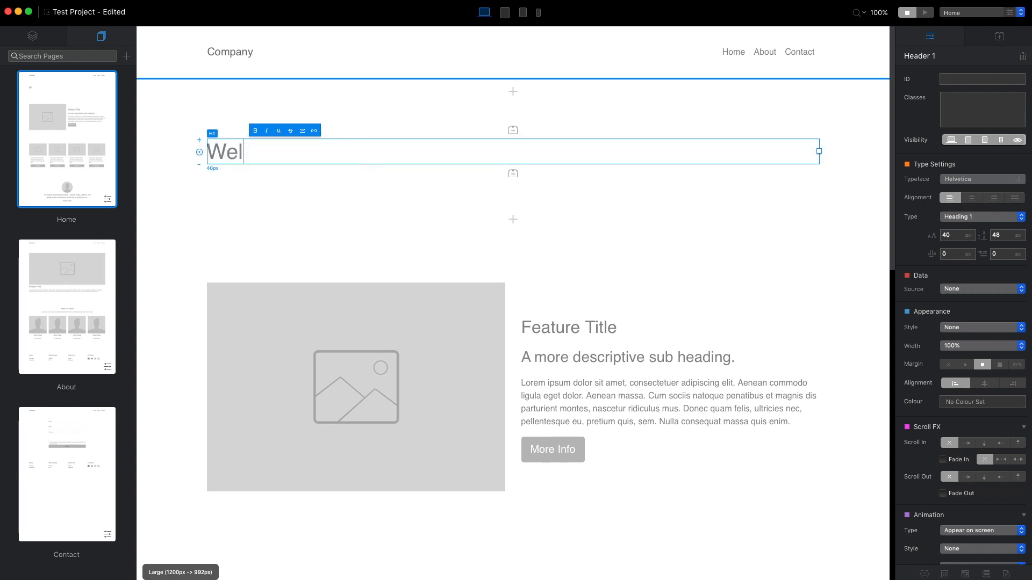
pyautogui.write('come')
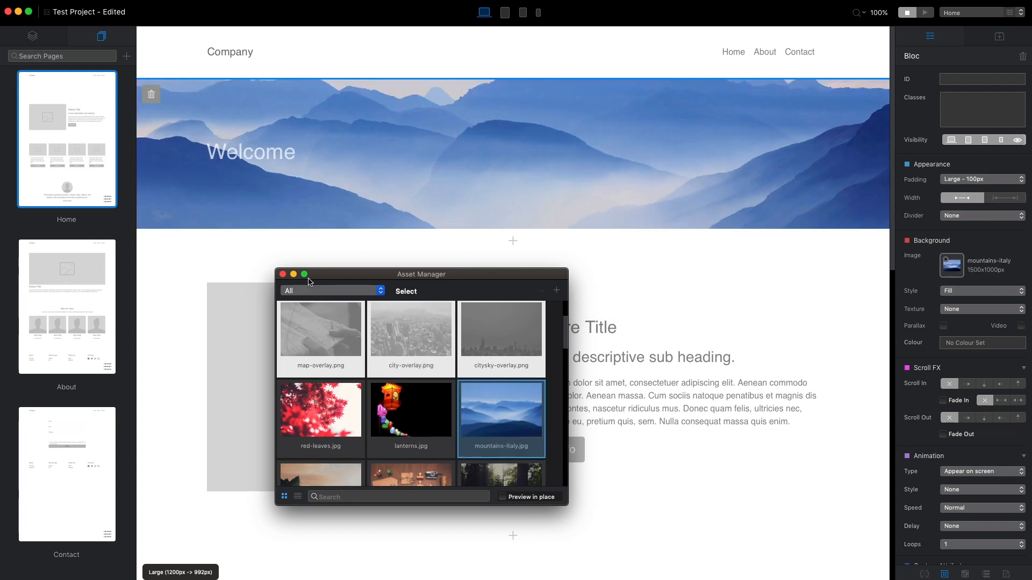
# Apply the mountains-italy background image with a Darken texture to the Welcome bloc.
pyautogui.click(284, 275)
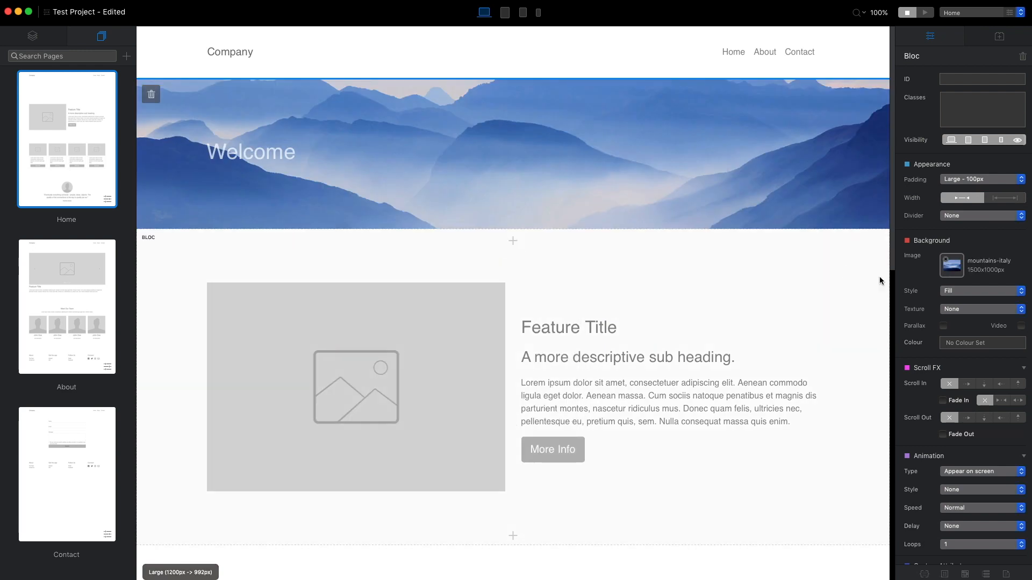
pyautogui.click(980, 308)
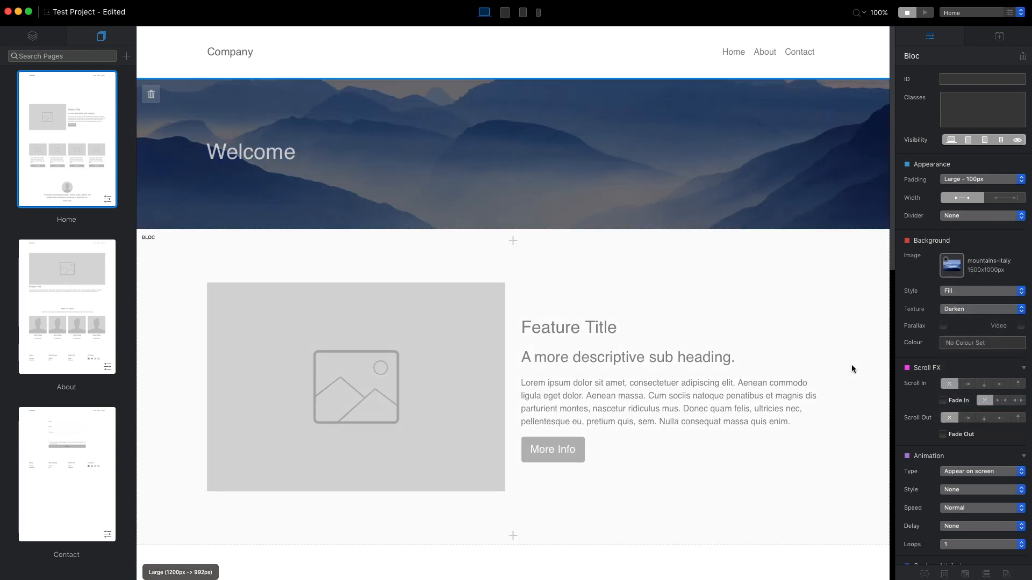
pyautogui.click(250, 152)
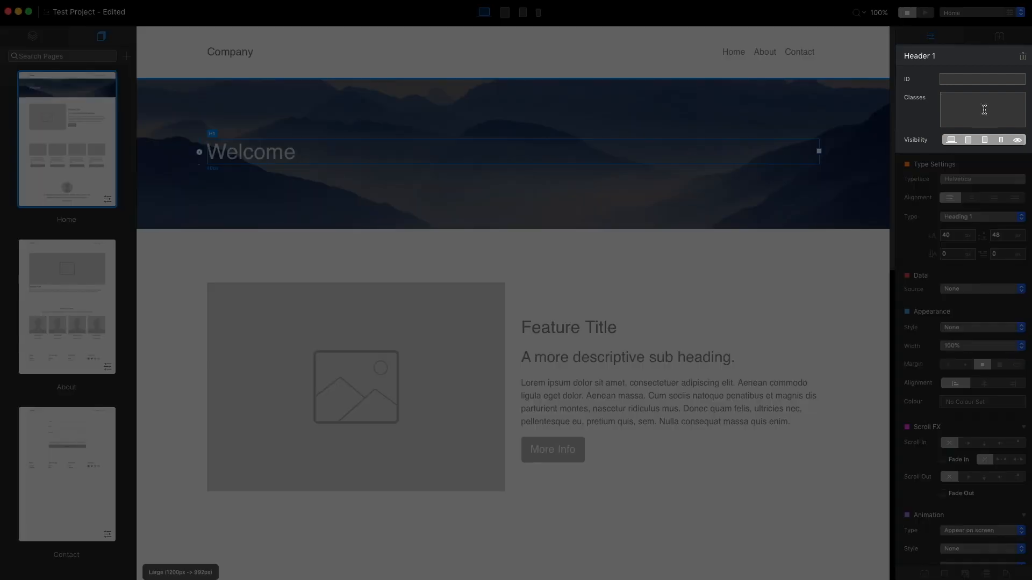
# Add class eldar-title styled Lato 60px, weight 900, uppercase, white, shadowed and centred.
pyautogui.write('eldar-title')
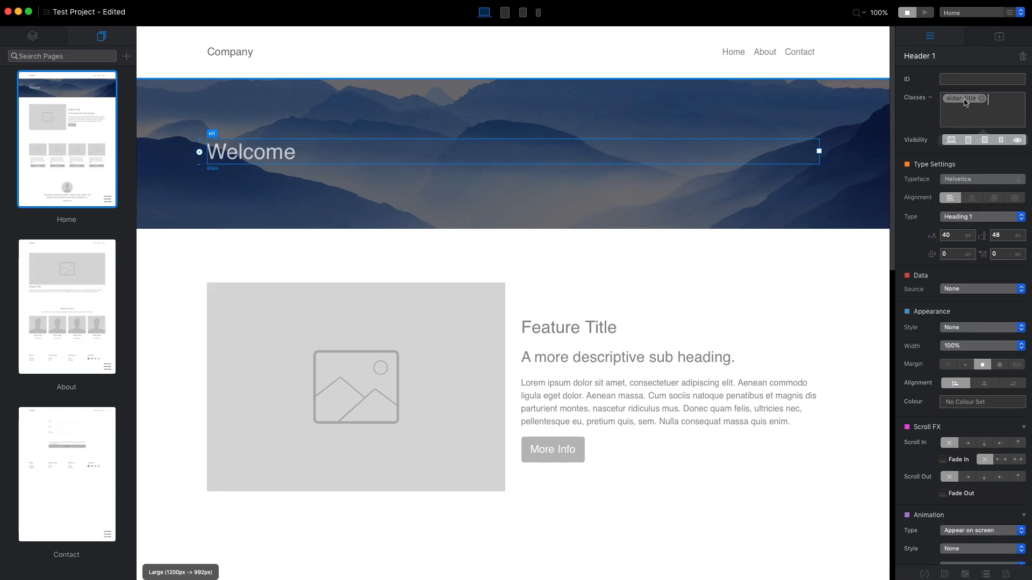
pyautogui.click(960, 97)
pyautogui.write('60')
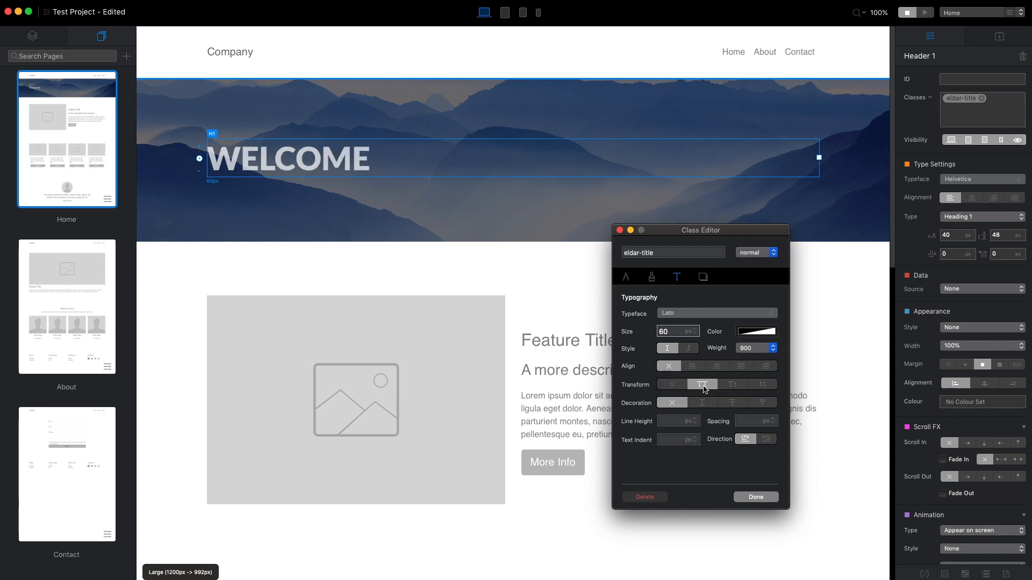
pyautogui.click(755, 331)
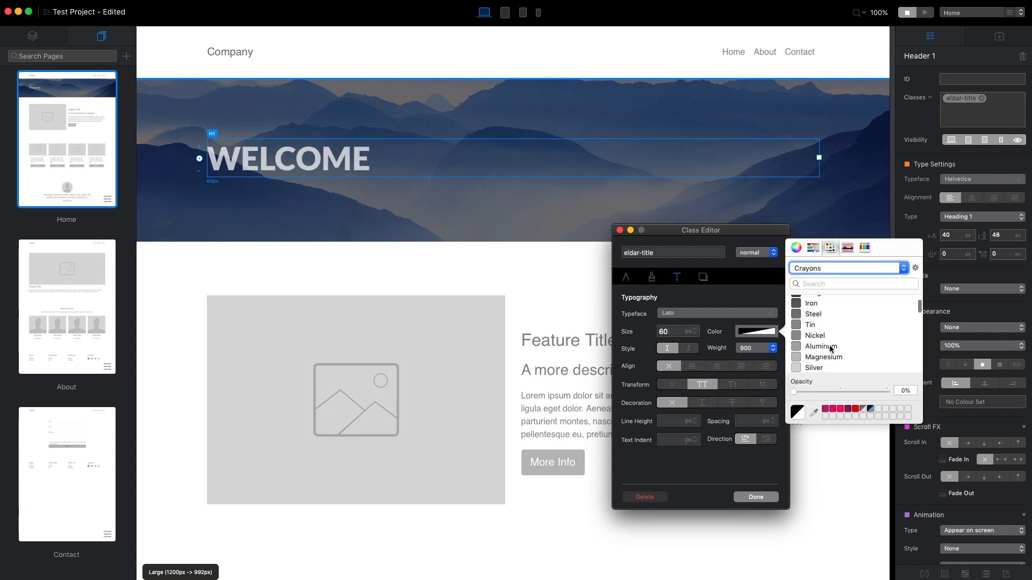
pyautogui.click(813, 353)
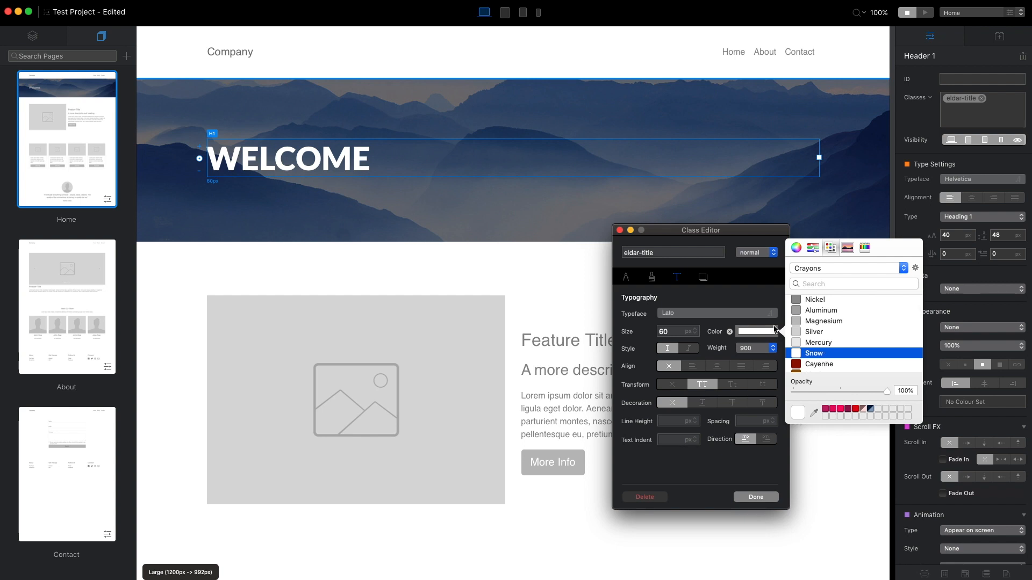
pyautogui.click(702, 276)
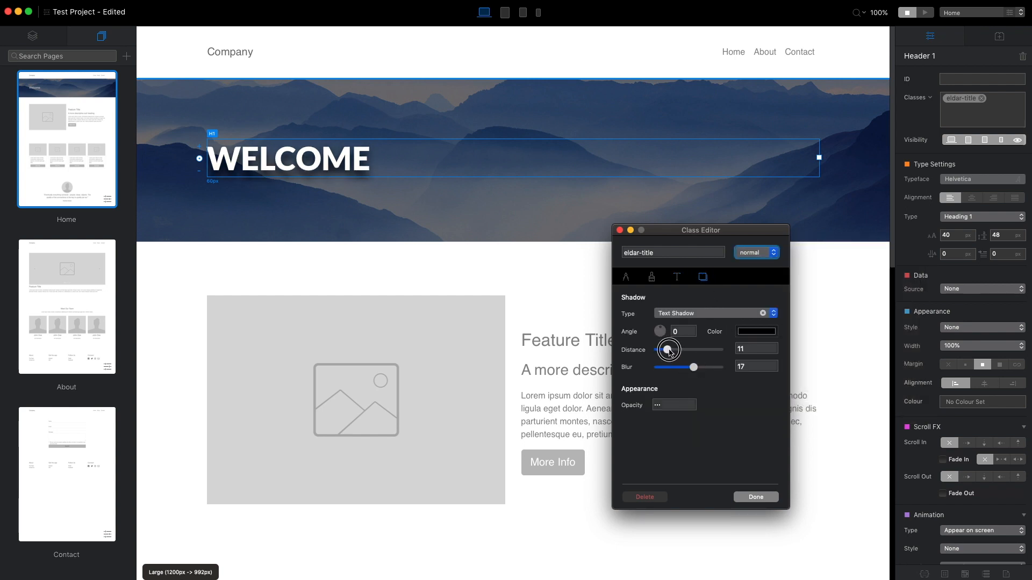
pyautogui.click(755, 331)
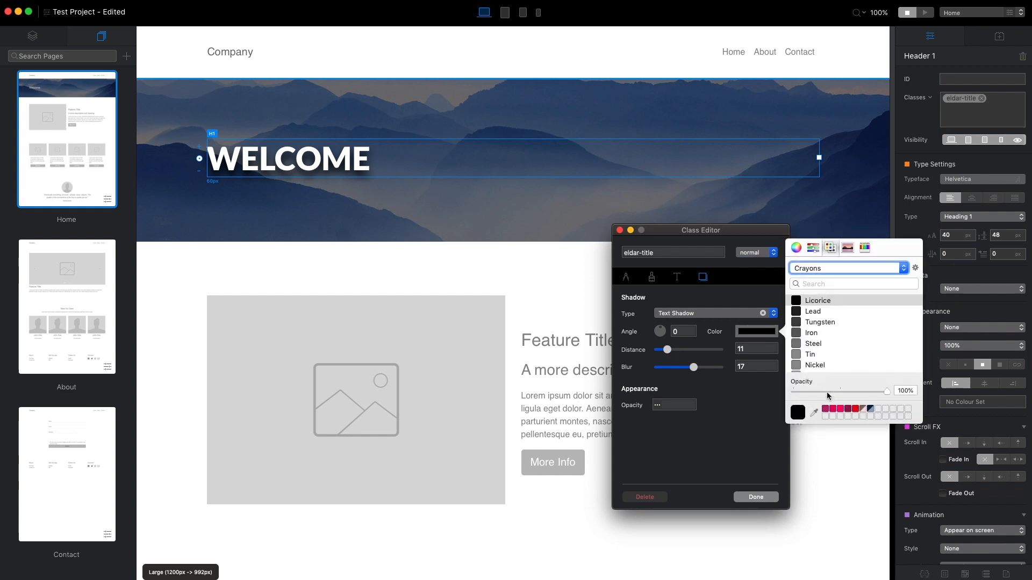
pyautogui.click(676, 276)
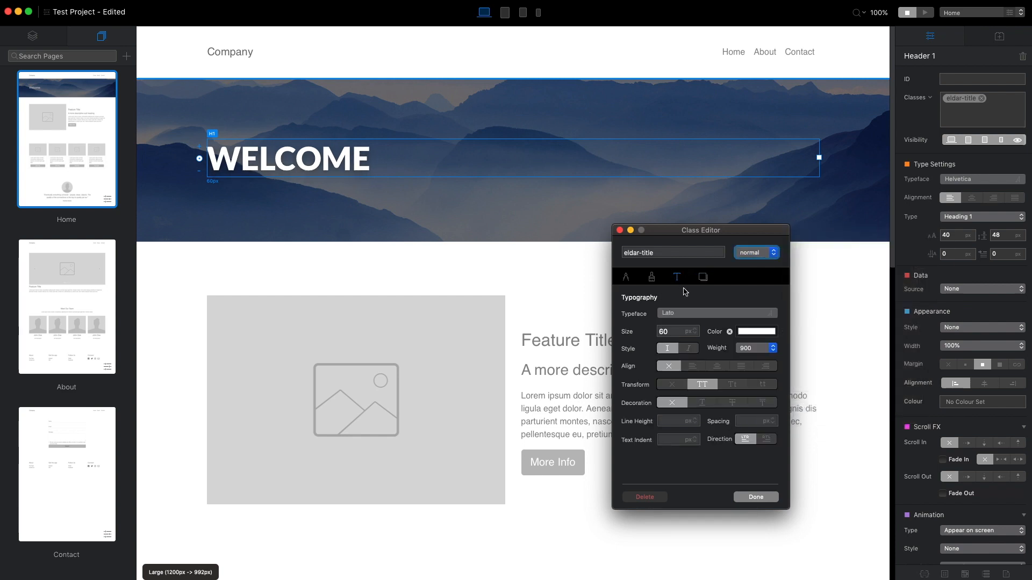
pyautogui.click(715, 366)
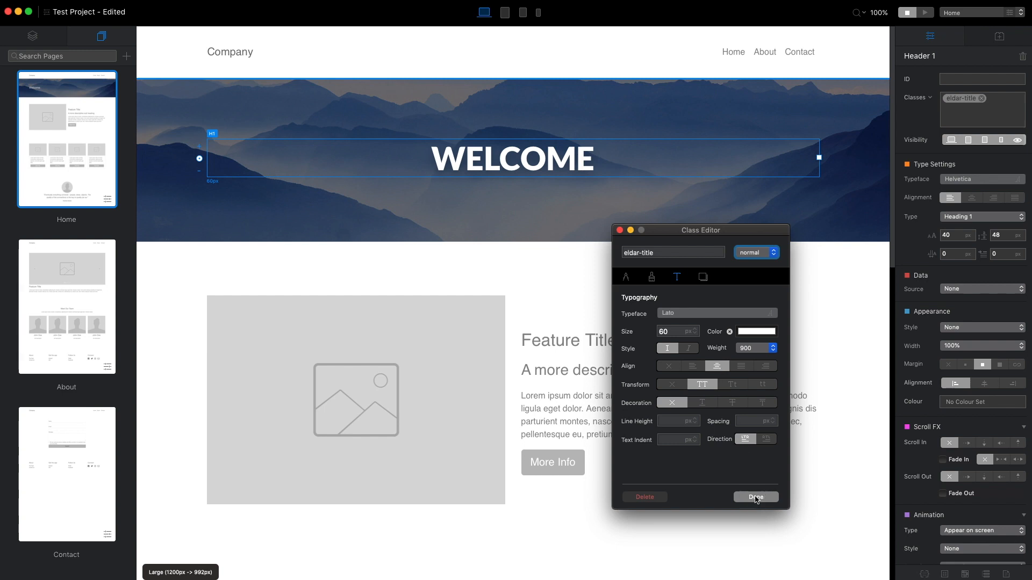
pyautogui.click(755, 496)
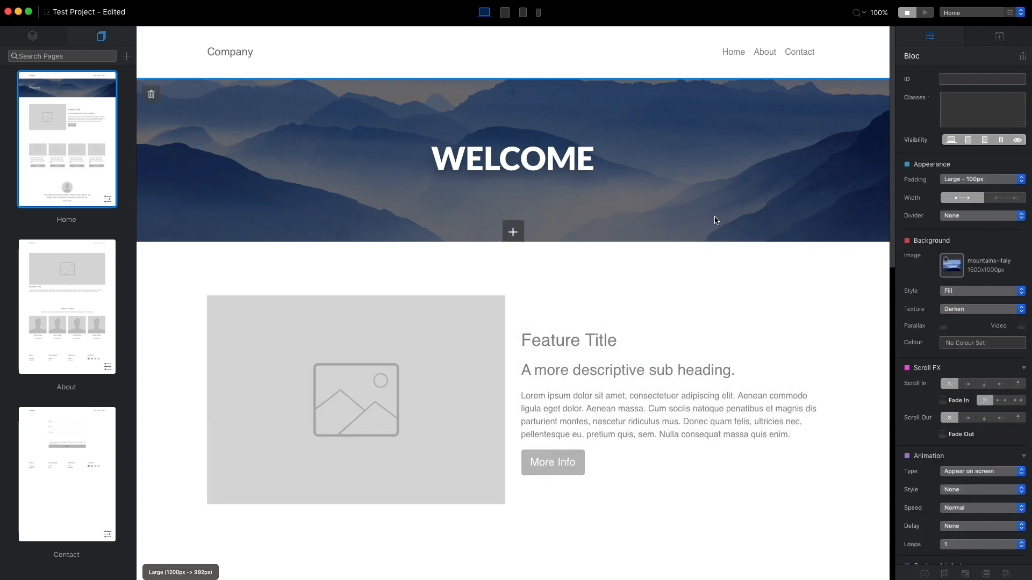
# Set the Welcome banner's padding to XL.
pyautogui.click(981, 179)
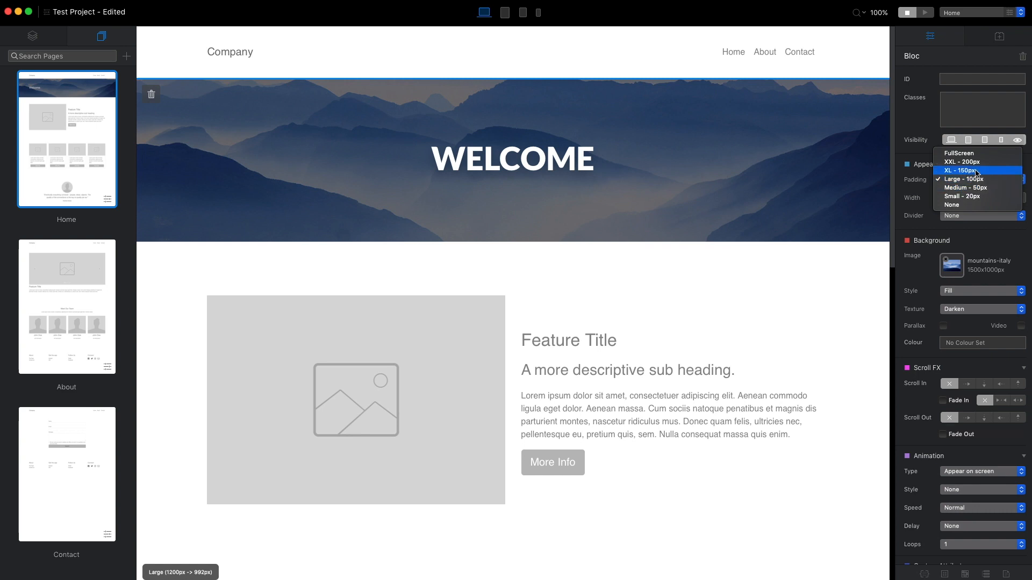
pyautogui.click(962, 171)
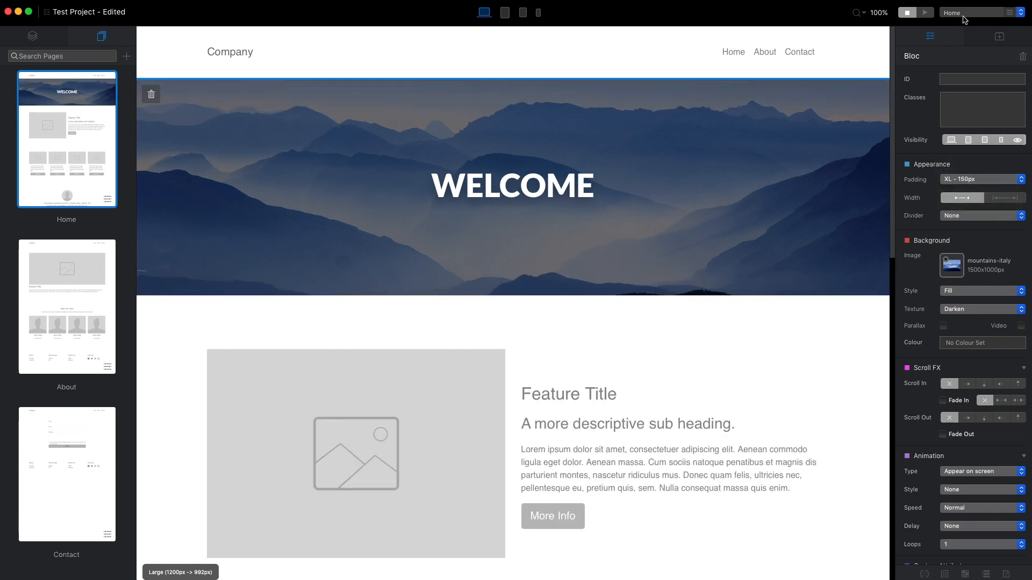
pyautogui.click(65, 306)
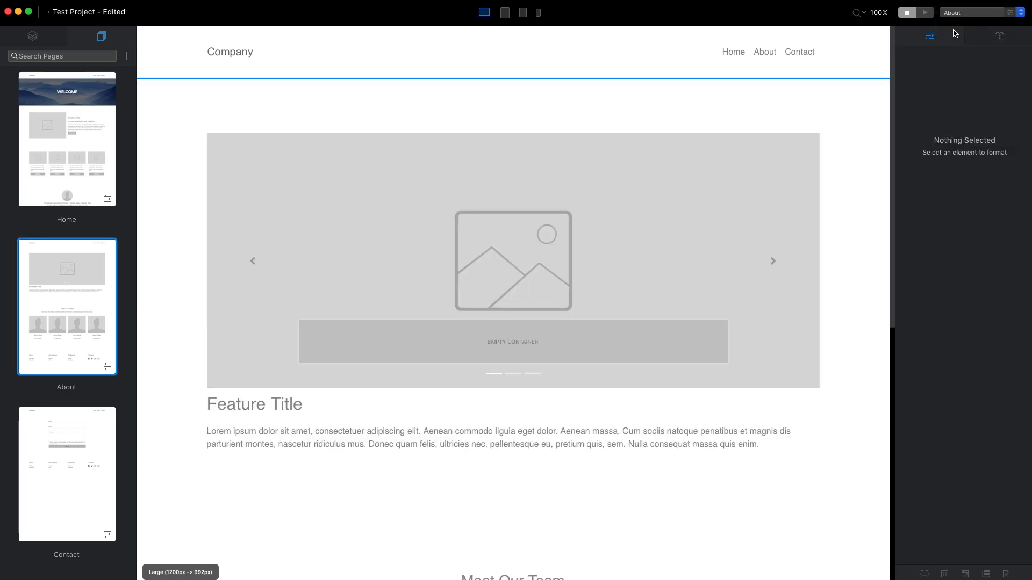
# Add a mountain-background banner to the About page with an 'About' eldar-title heading.
pyautogui.click(513, 91)
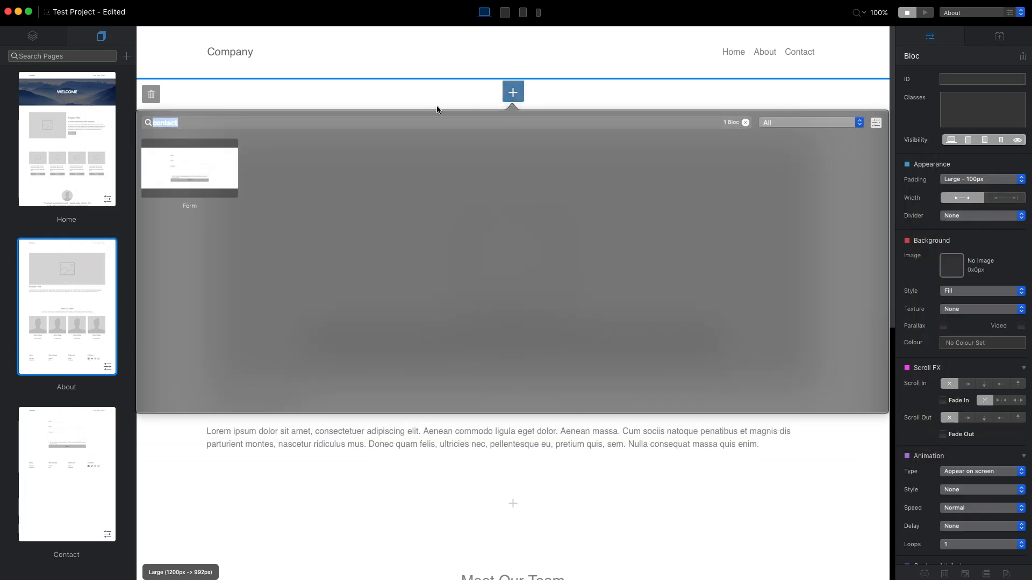
pyautogui.click(745, 123)
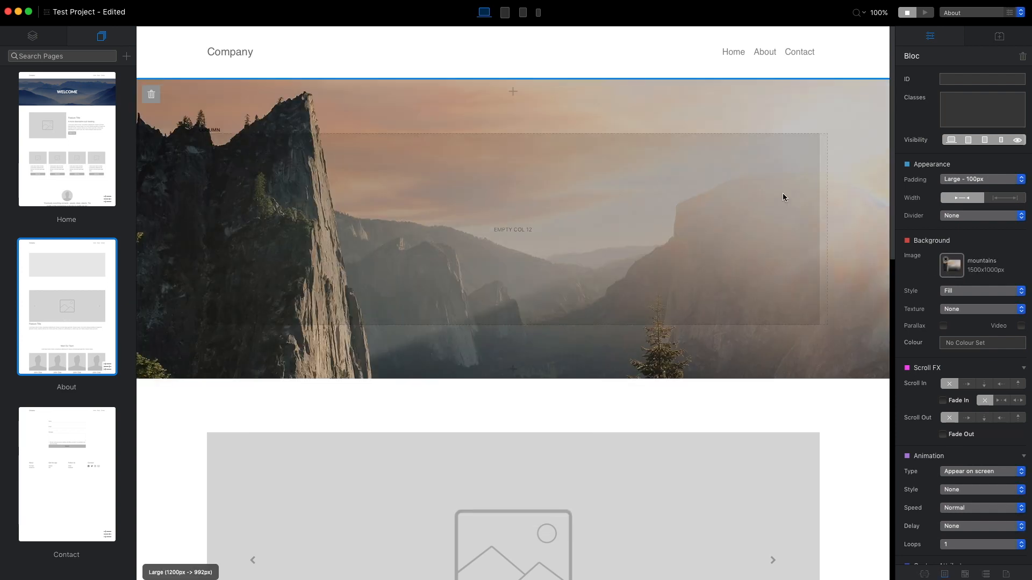
pyautogui.click(513, 229)
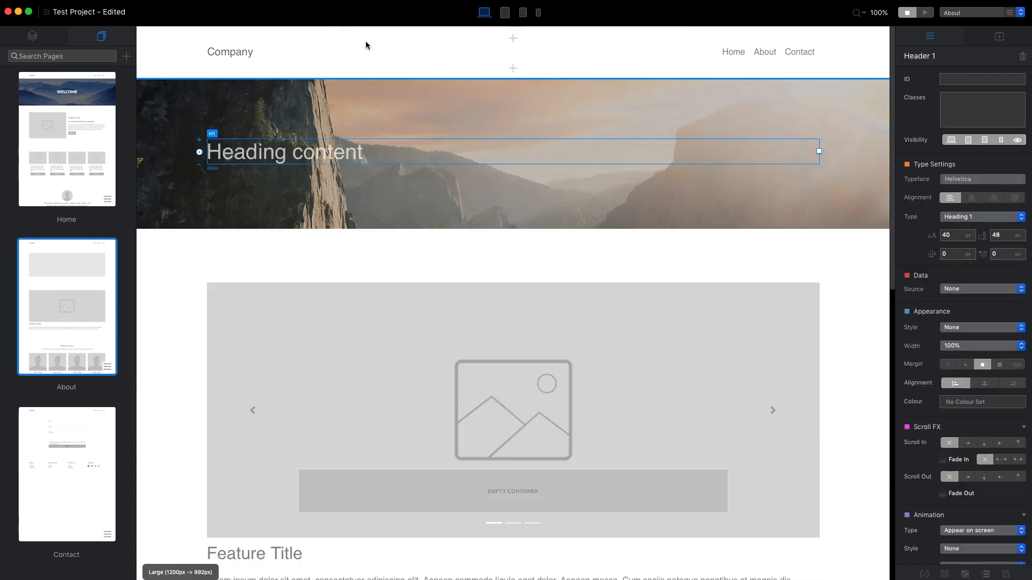
pyautogui.write('Abou')
pyautogui.write('eldar')
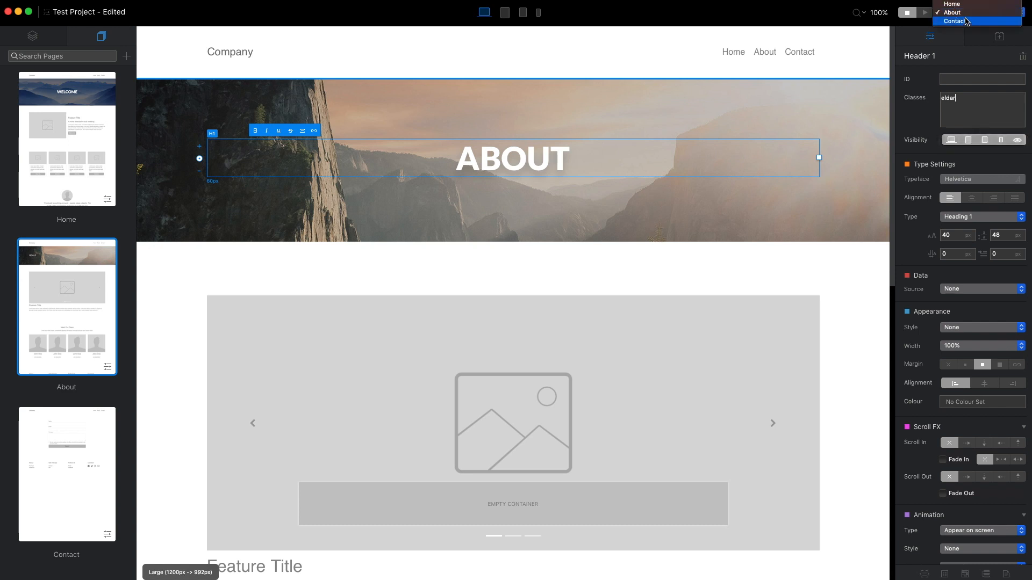
pyautogui.click(953, 21)
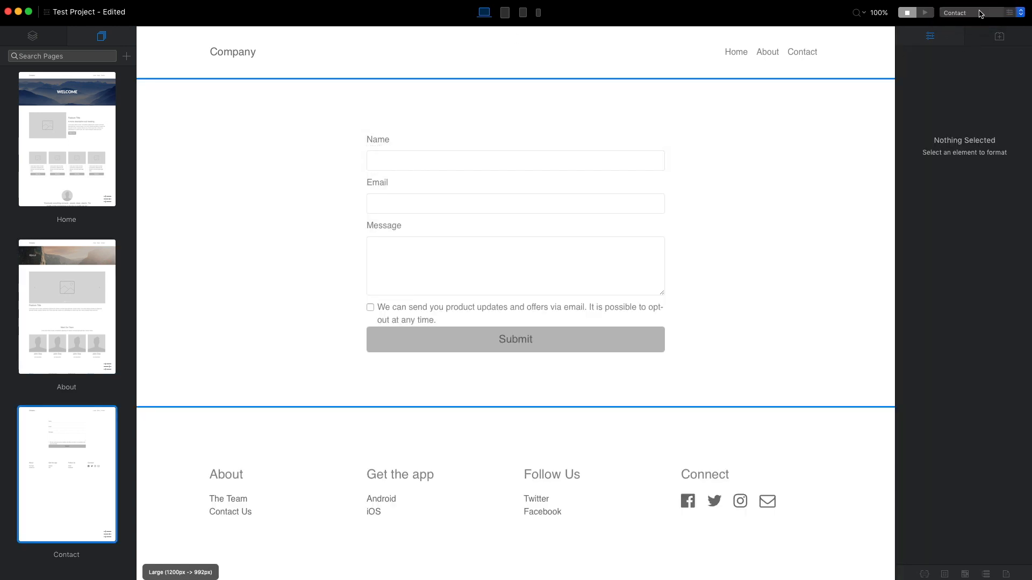
# Duplicate the About page's mountain banner bloc onto the Contact page.
pyautogui.click(67, 306)
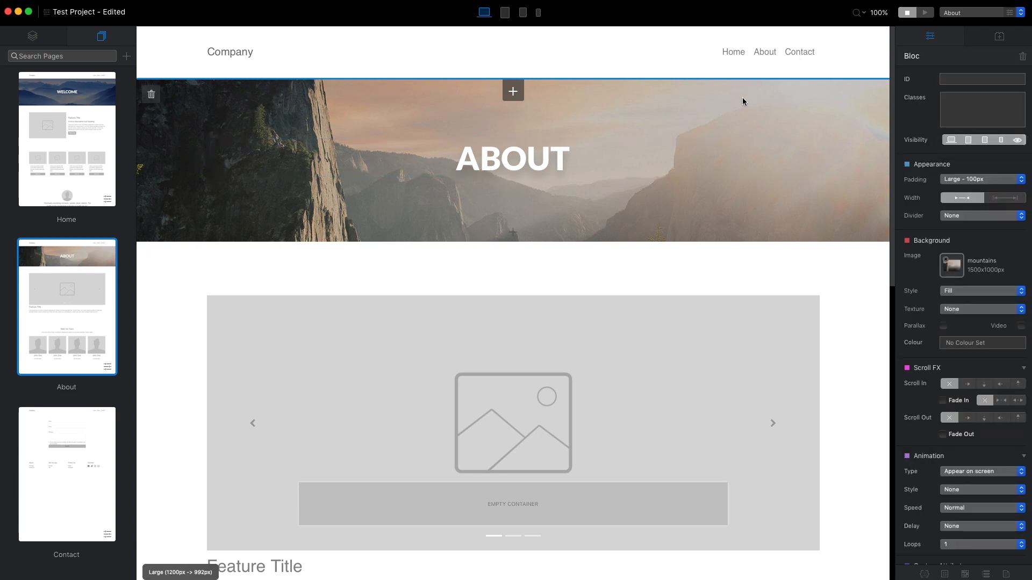
pyautogui.rightClick(743, 101)
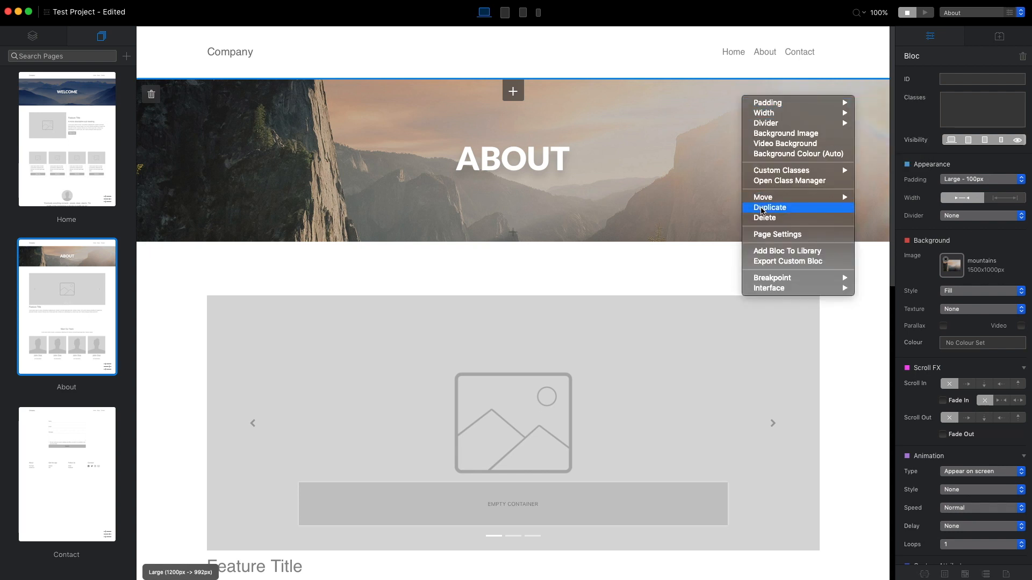
pyautogui.click(769, 207)
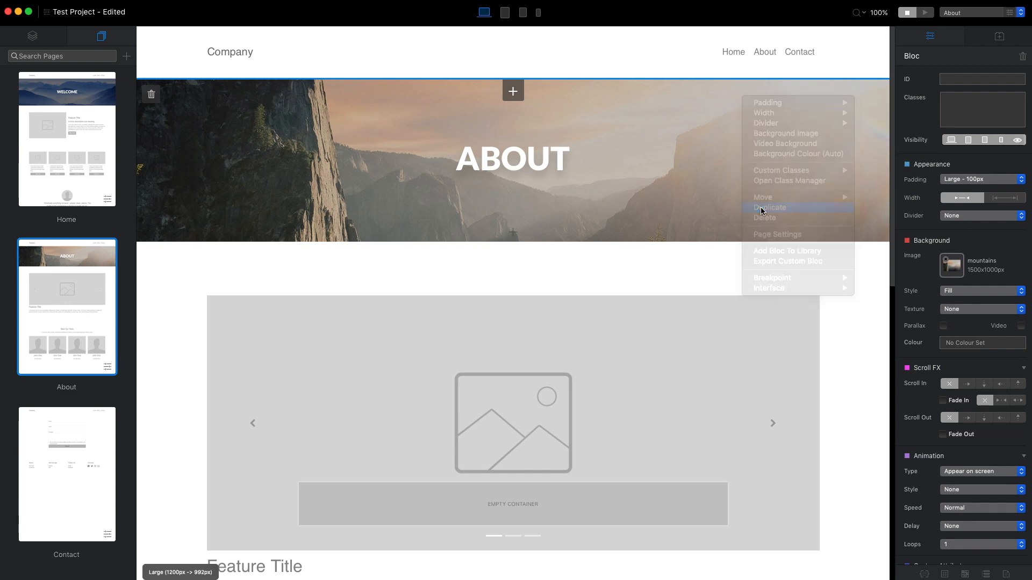
pyautogui.click(769, 208)
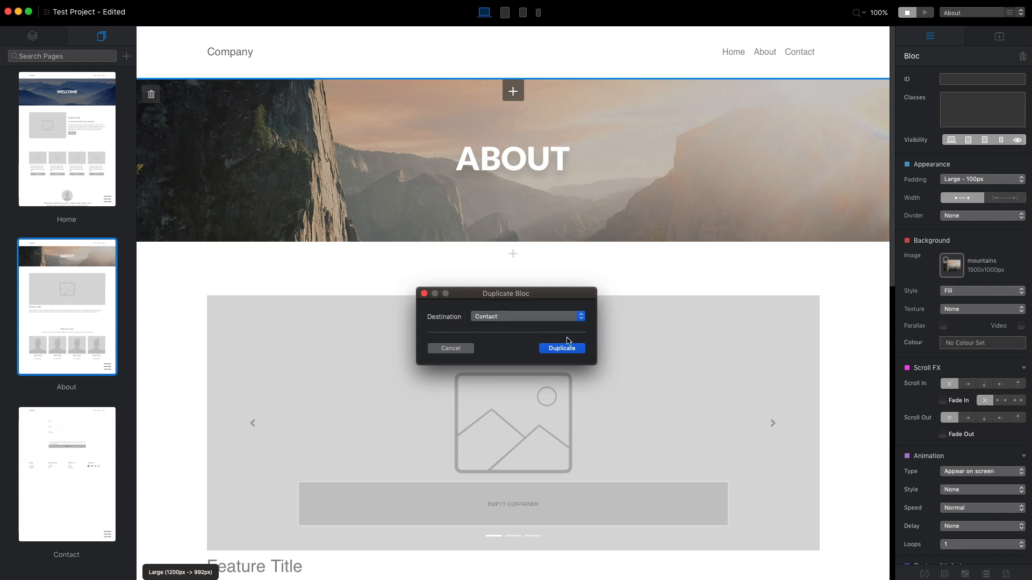
pyautogui.click(561, 348)
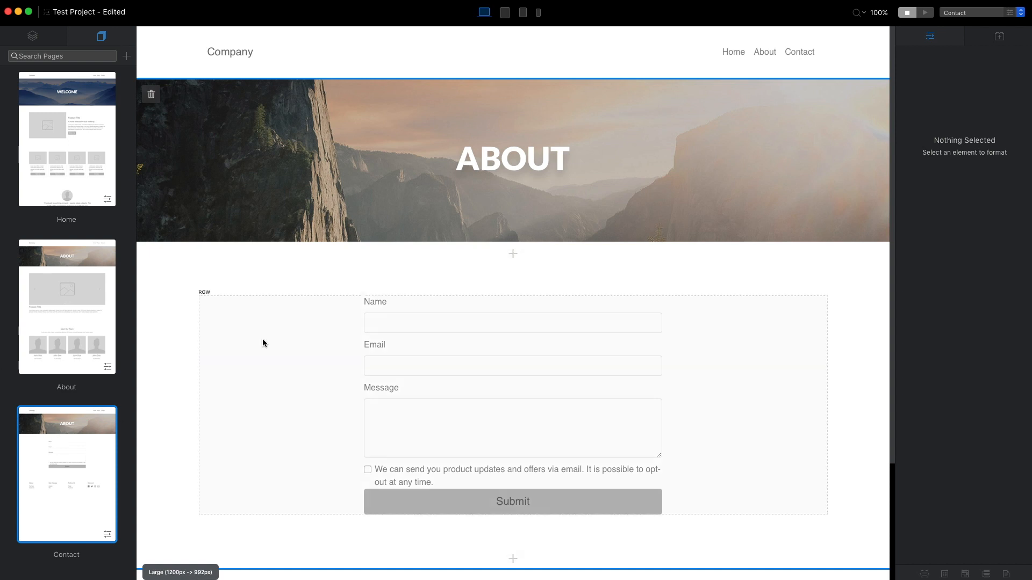
# Retitle the Contact banner CONTACT over forrest.jpg, then return to the About page.
pyautogui.click(512, 158)
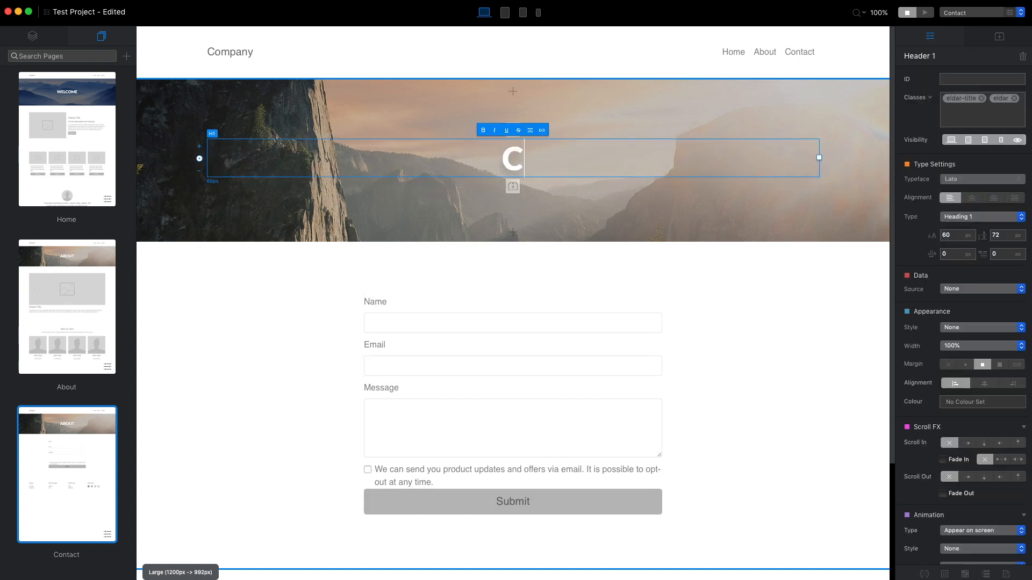
pyautogui.write('ONTACT')
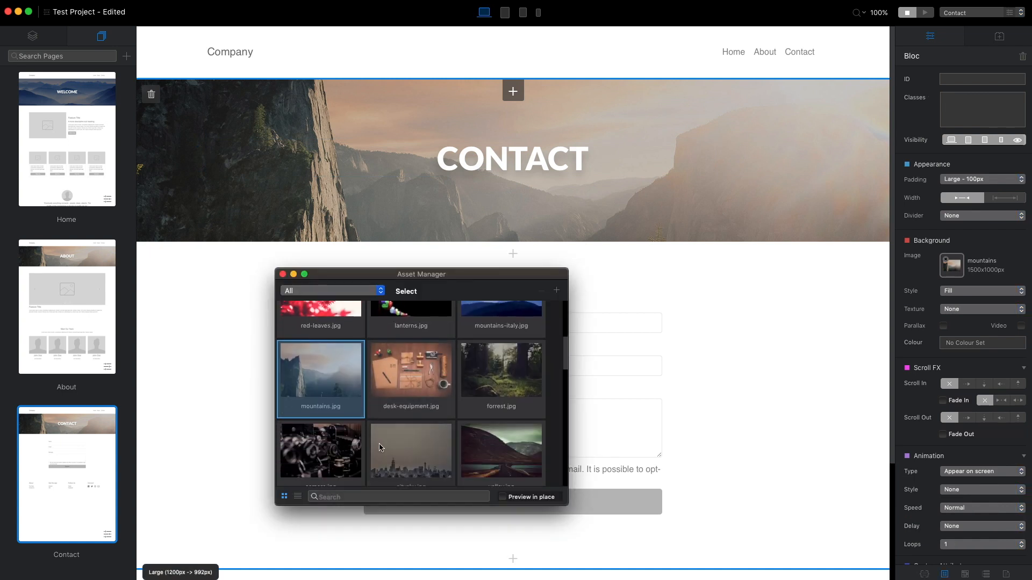
pyautogui.click(500, 368)
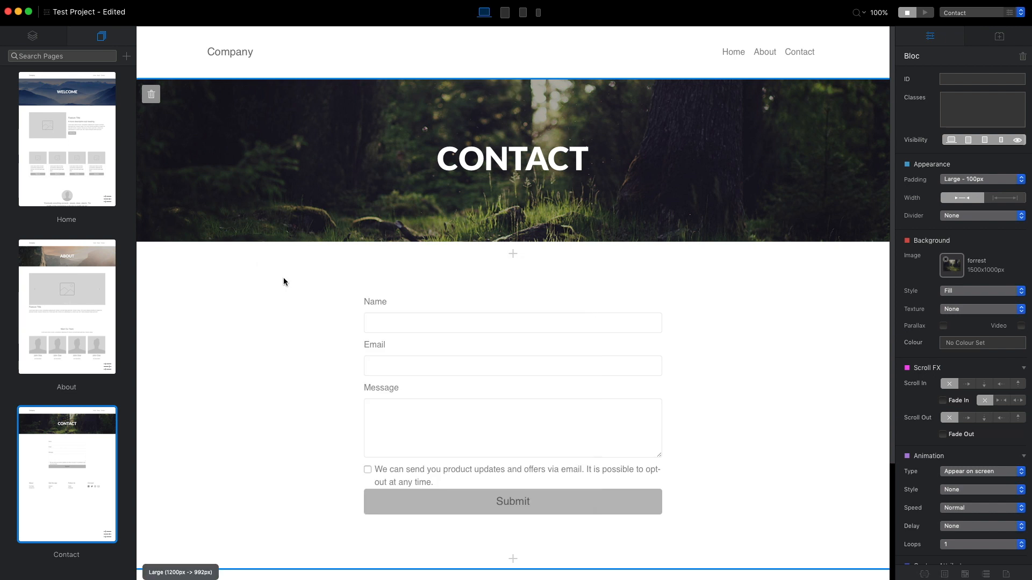
pyautogui.click(66, 306)
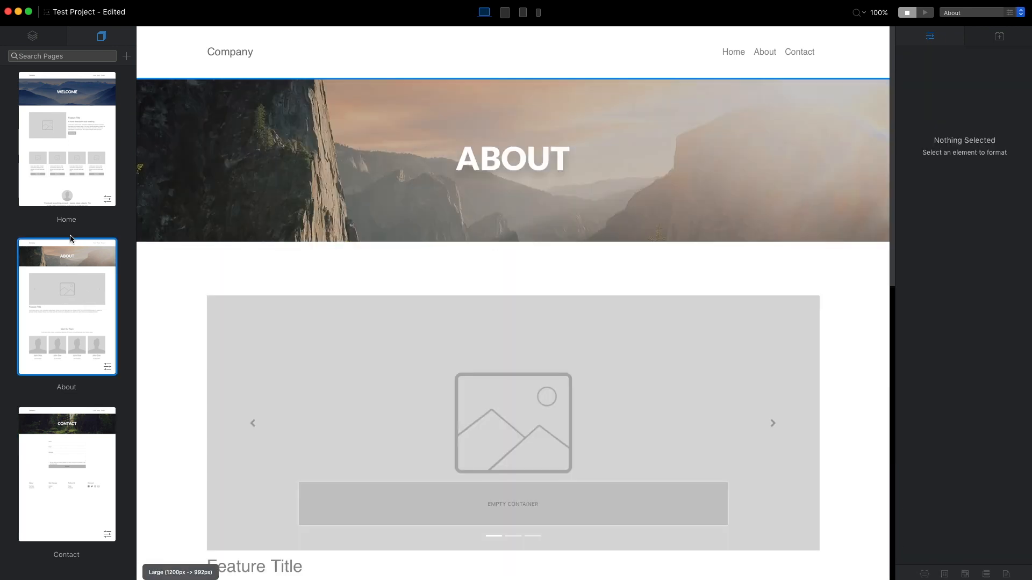
pyautogui.moveTo(76, 446)
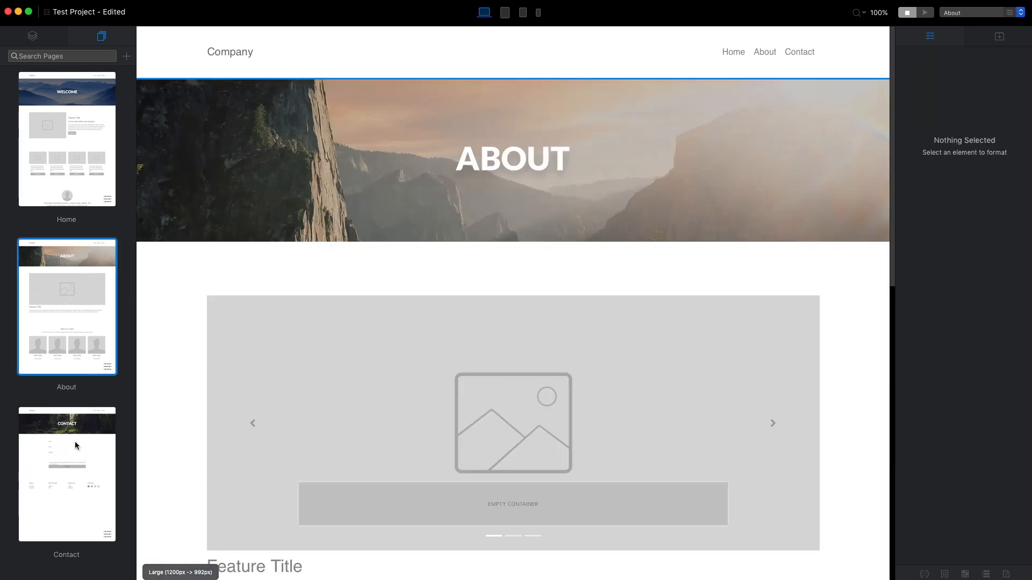
# On the Contact page, give the Submit button a black colour.
pyautogui.click(66, 475)
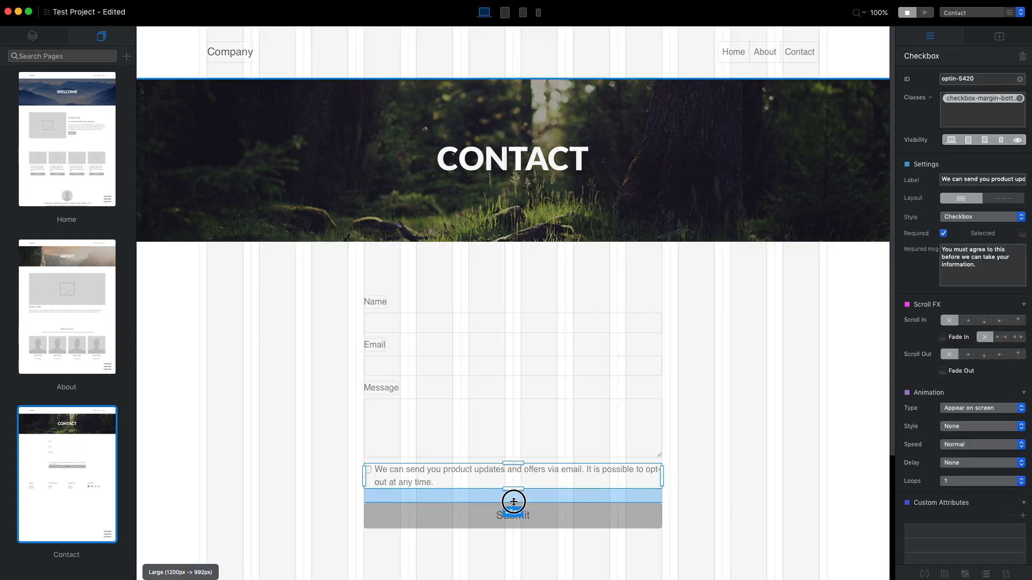
pyautogui.click(512, 516)
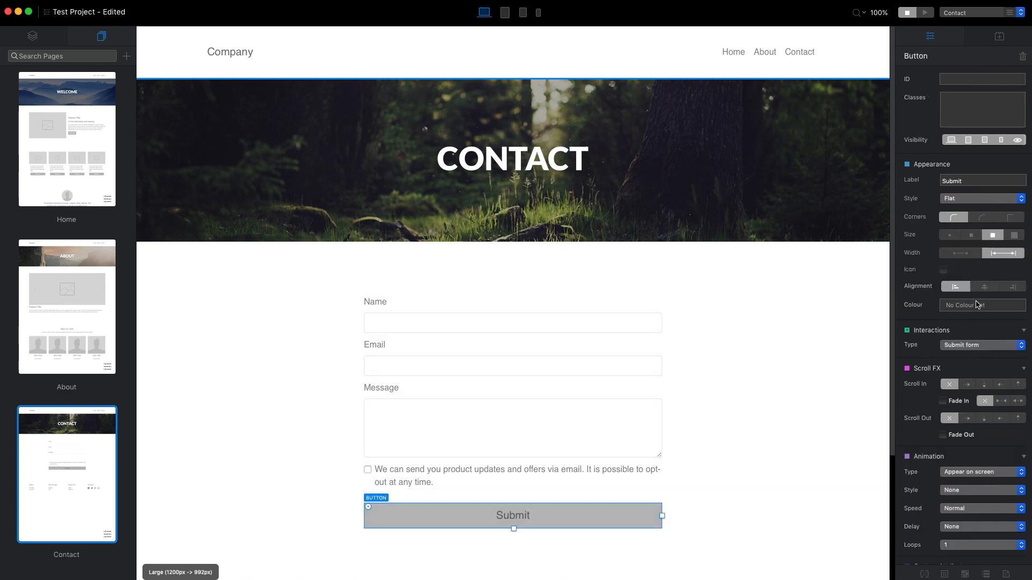
pyautogui.click(977, 305)
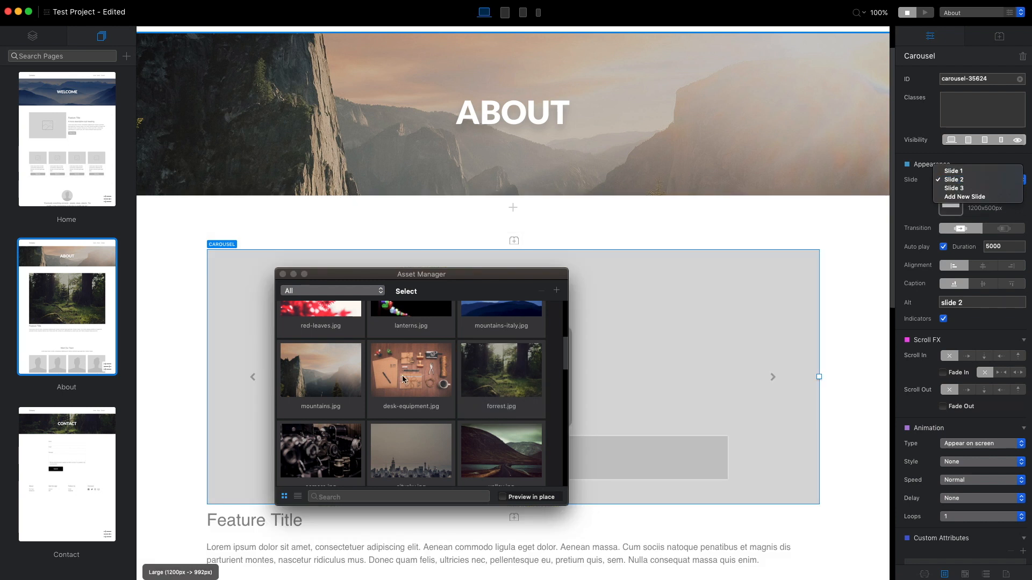
# Choose a photo from the Asset Manager for the current About carousel slide.
pyautogui.click(501, 453)
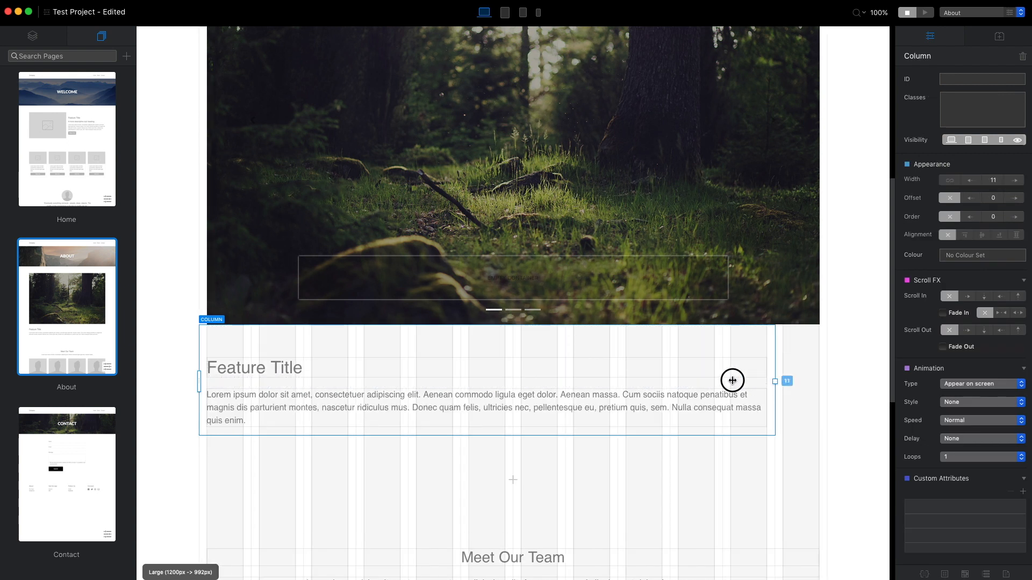
# Narrow the Feature Title column to half width (6) so it sits centred.
pyautogui.moveTo(774, 381); pyautogui.dragTo(512, 388)
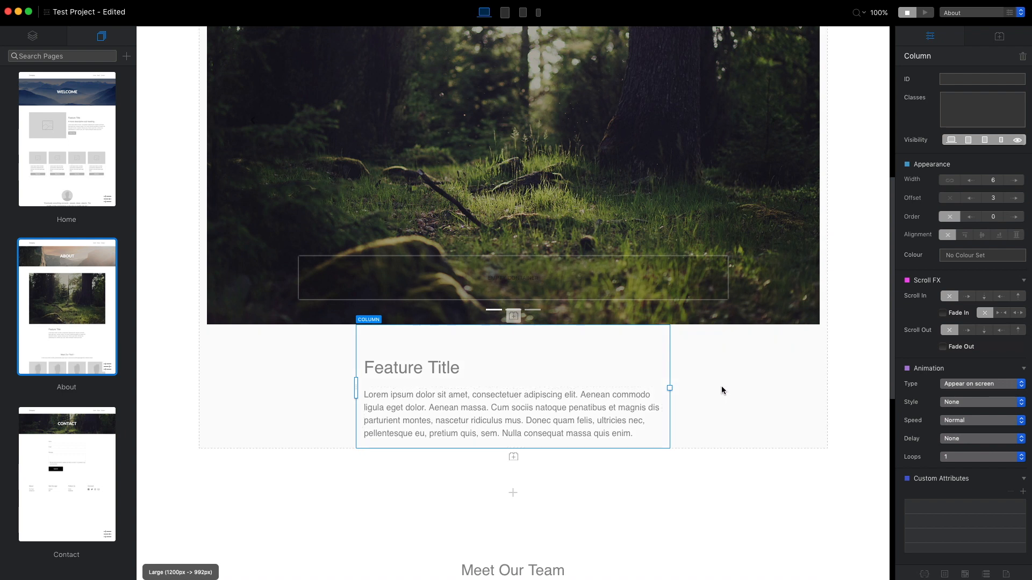
pyautogui.scroll(-3)
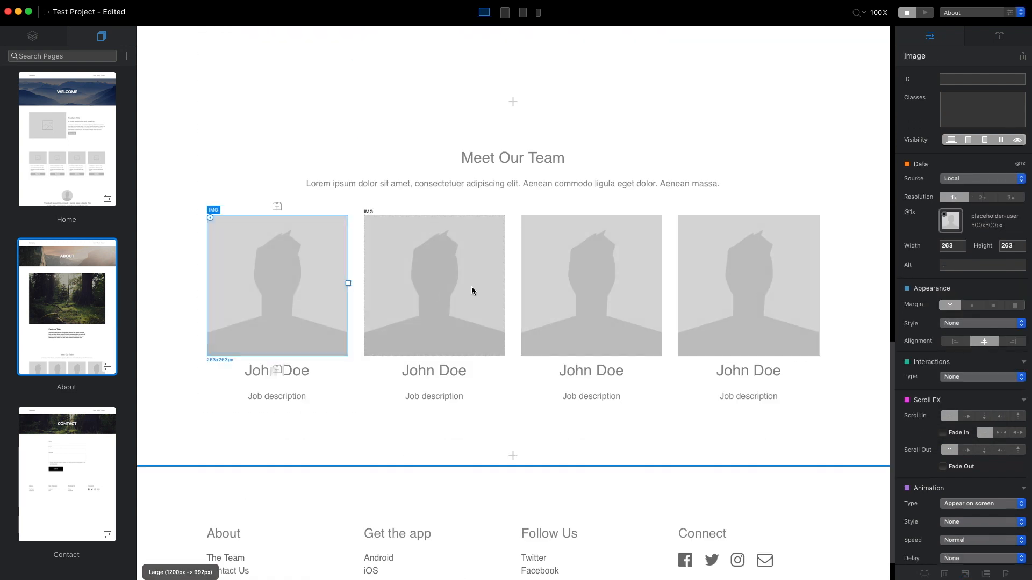
# Shrink the first team portrait and apply the circular img-style class to the others.
pyautogui.moveTo(349, 283); pyautogui.dragTo(335, 284)
pyautogui.write('img-style')
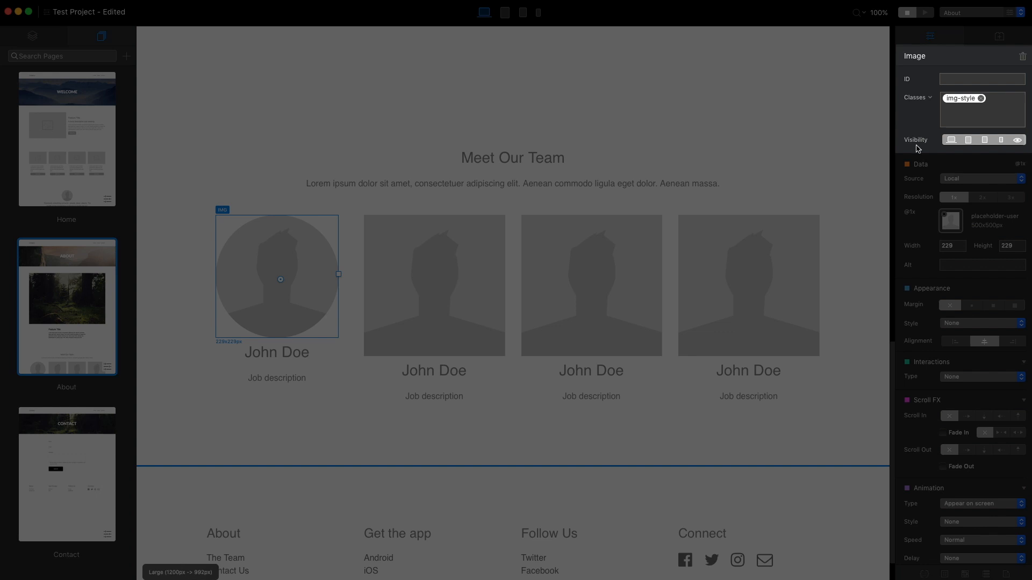
pyautogui.click(433, 276)
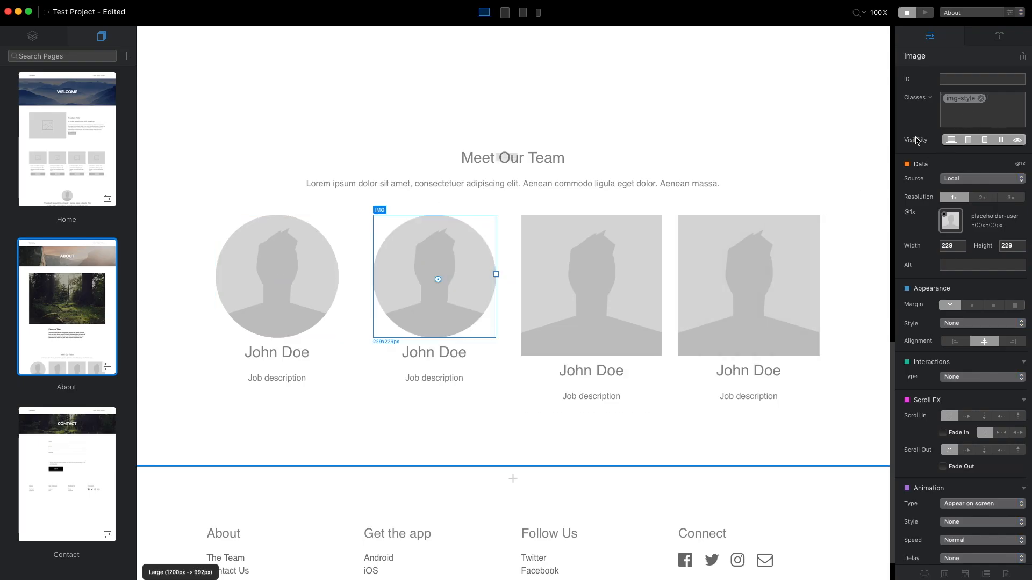
pyautogui.click(590, 284)
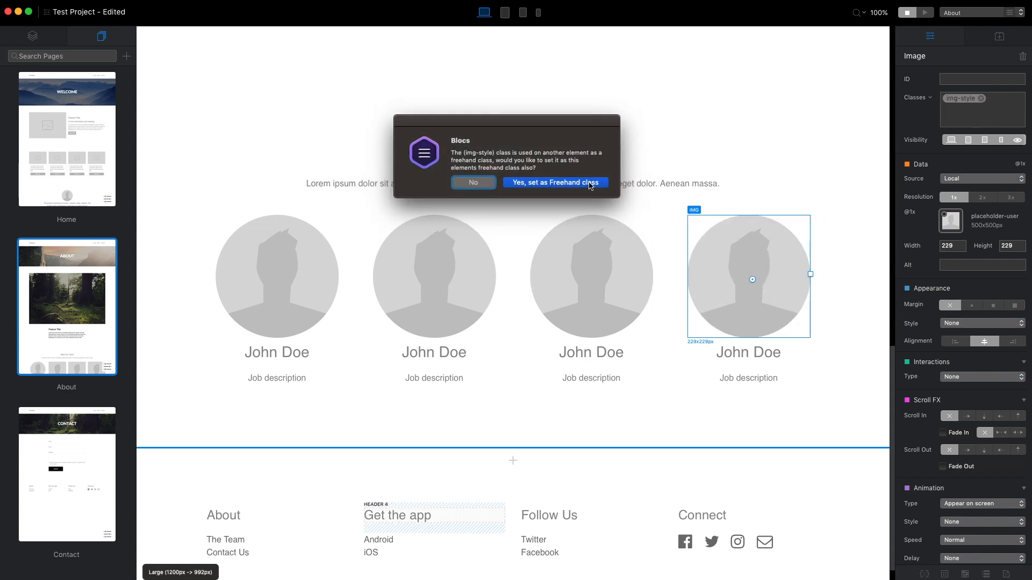
pyautogui.click(553, 183)
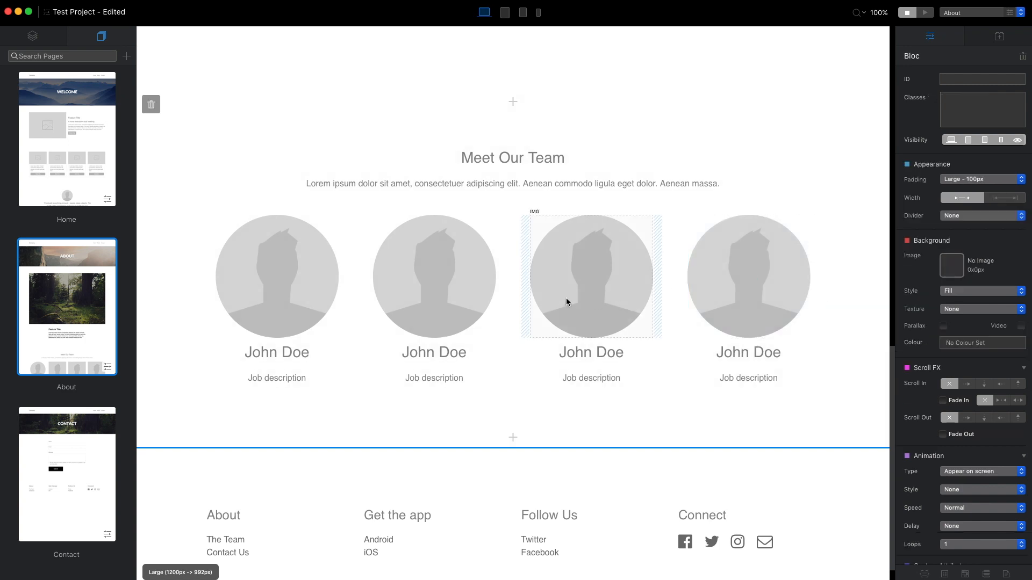
pyautogui.click(590, 276)
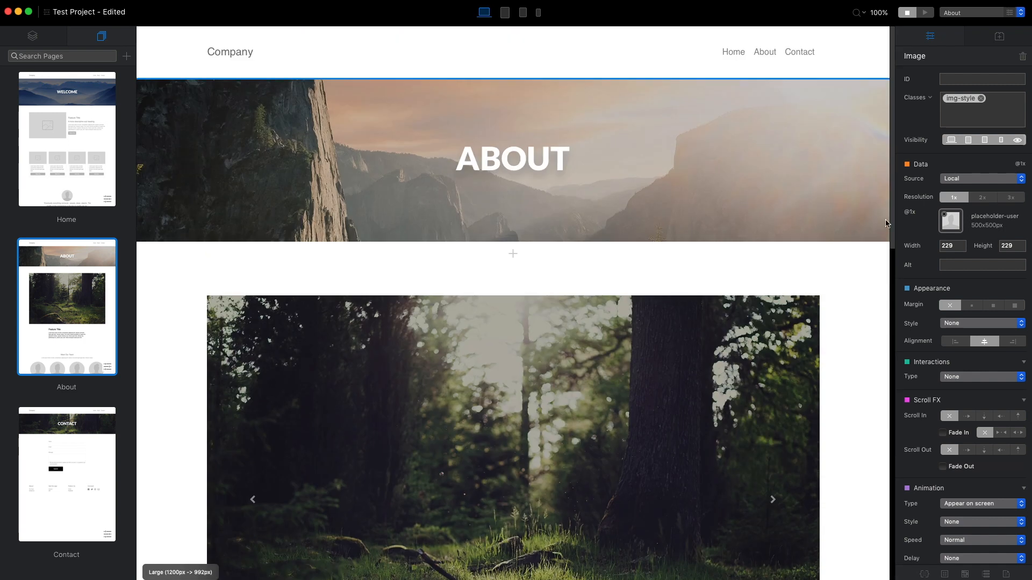
# On the Home page, select the testimonial section and add a new global colour swatch.
pyautogui.click(66, 138)
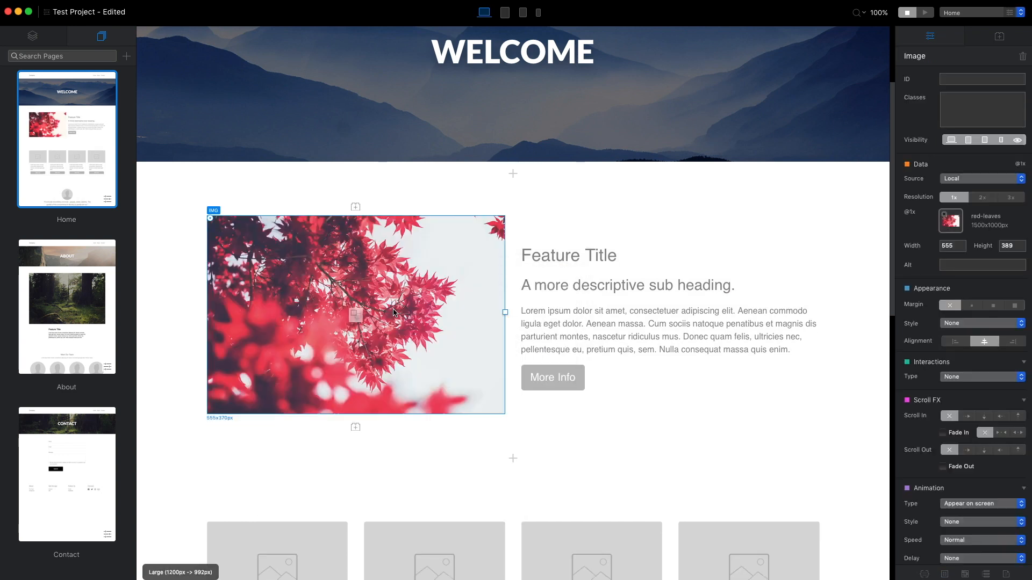
pyautogui.scroll(-3)
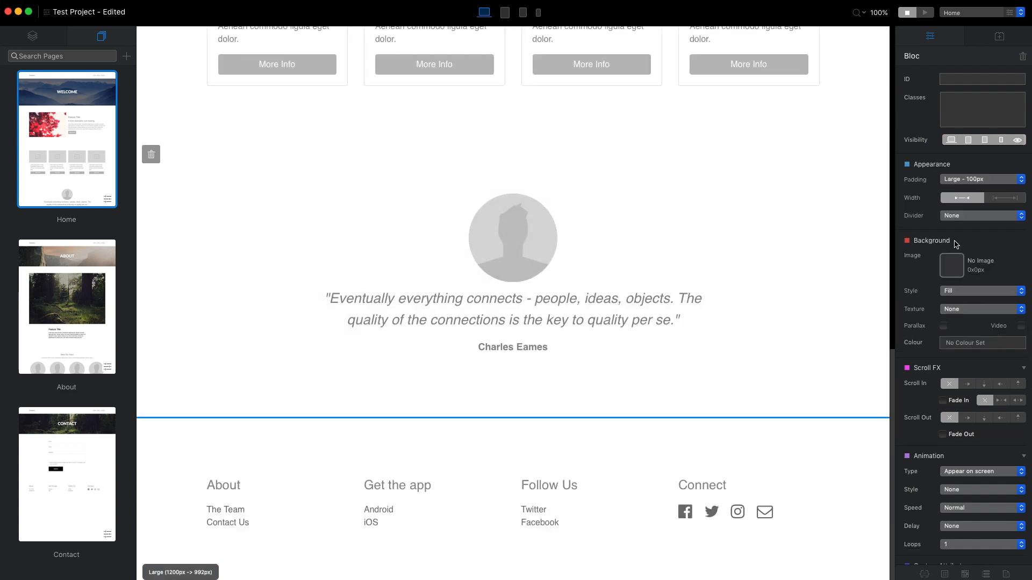
pyautogui.click(952, 265)
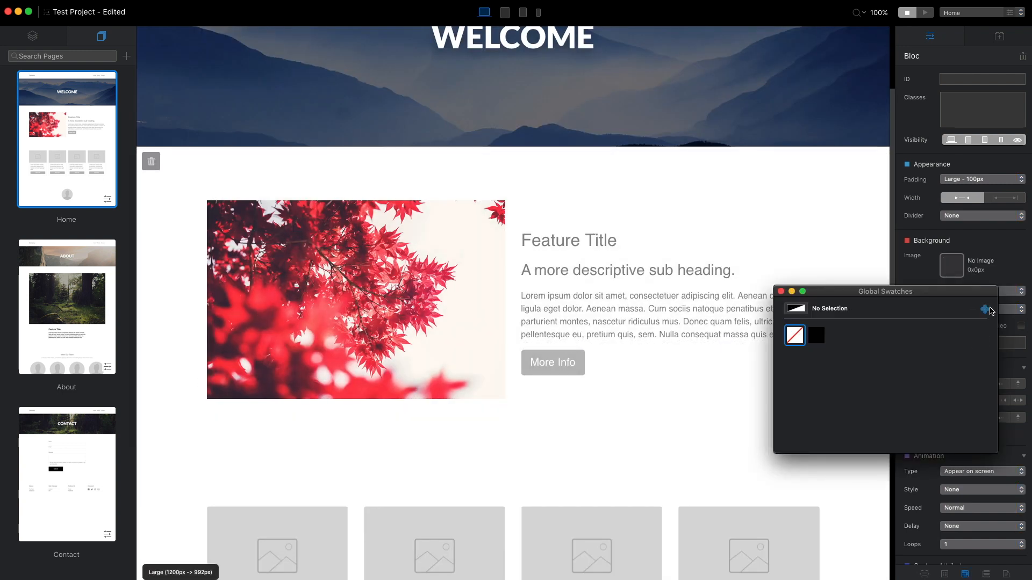
pyautogui.click(985, 309)
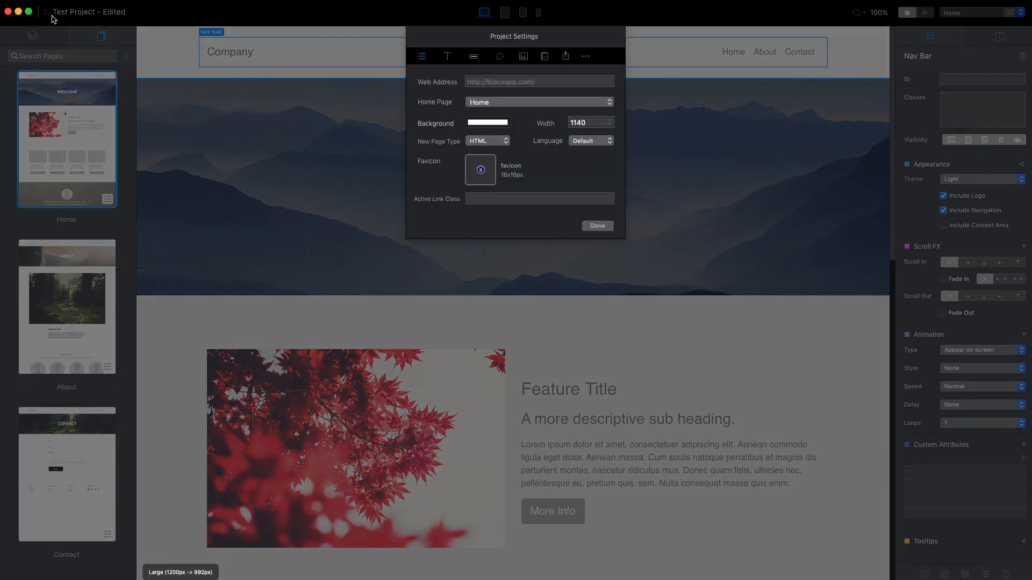
# Set the Navigation Links typography to Lato, size 20, in Licorice black.
pyautogui.click(447, 56)
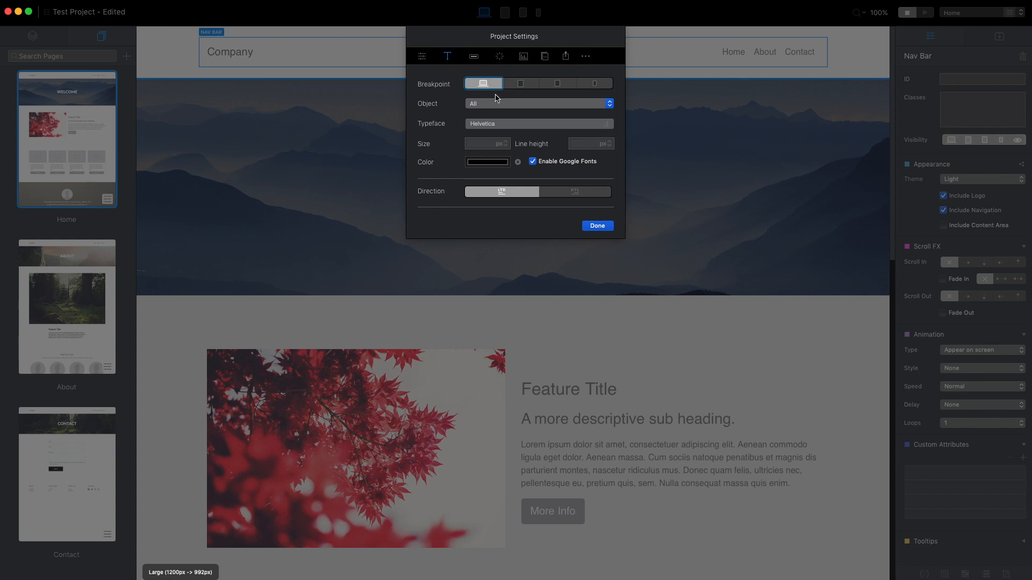
pyautogui.click(538, 104)
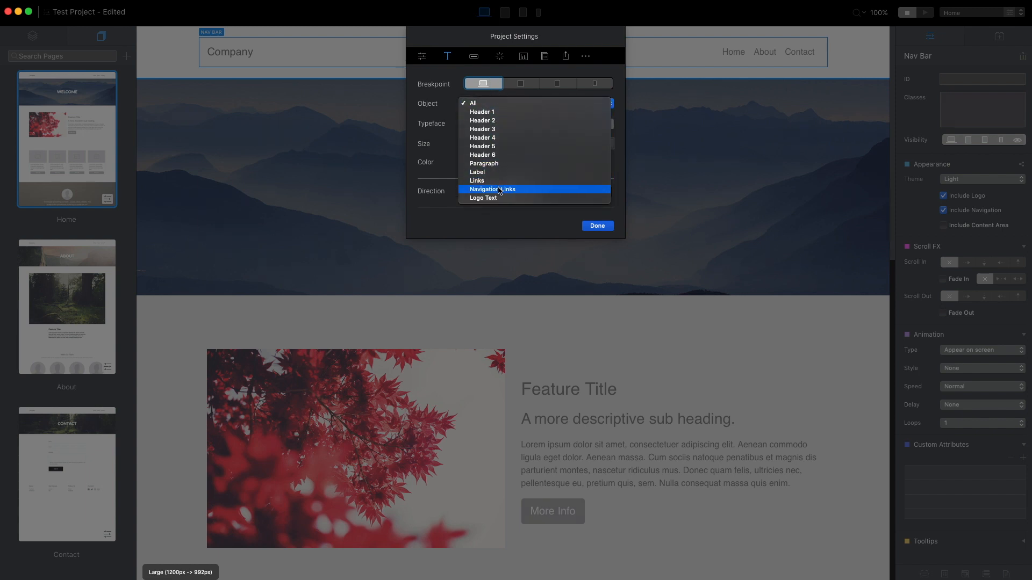
pyautogui.click(490, 190)
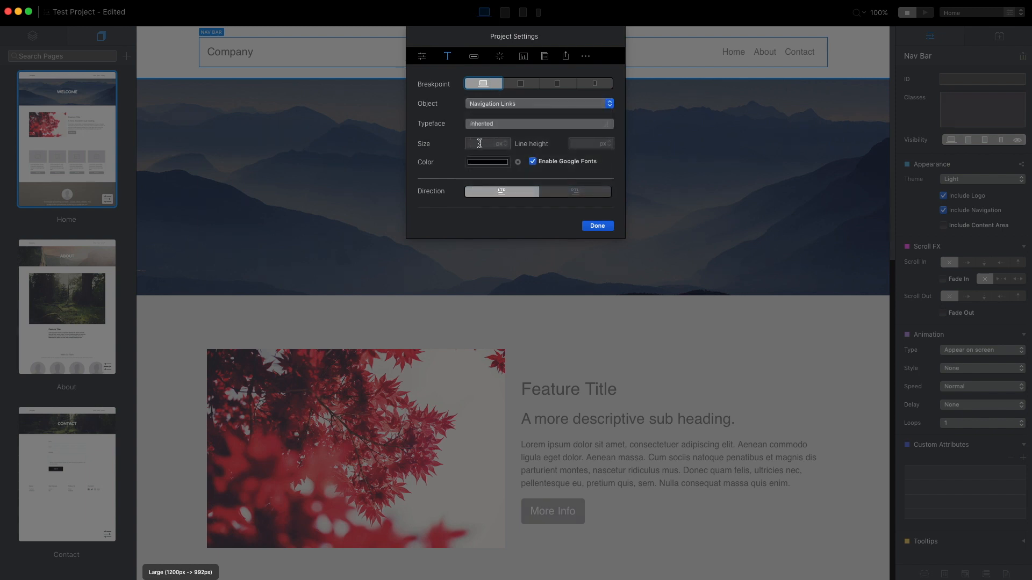
pyautogui.click(539, 124)
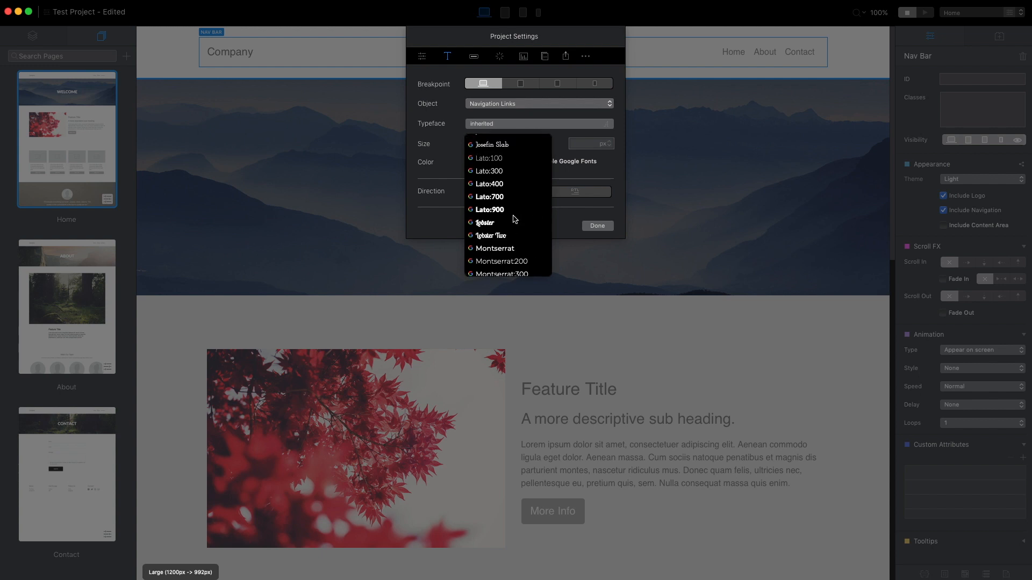
pyautogui.click(486, 158)
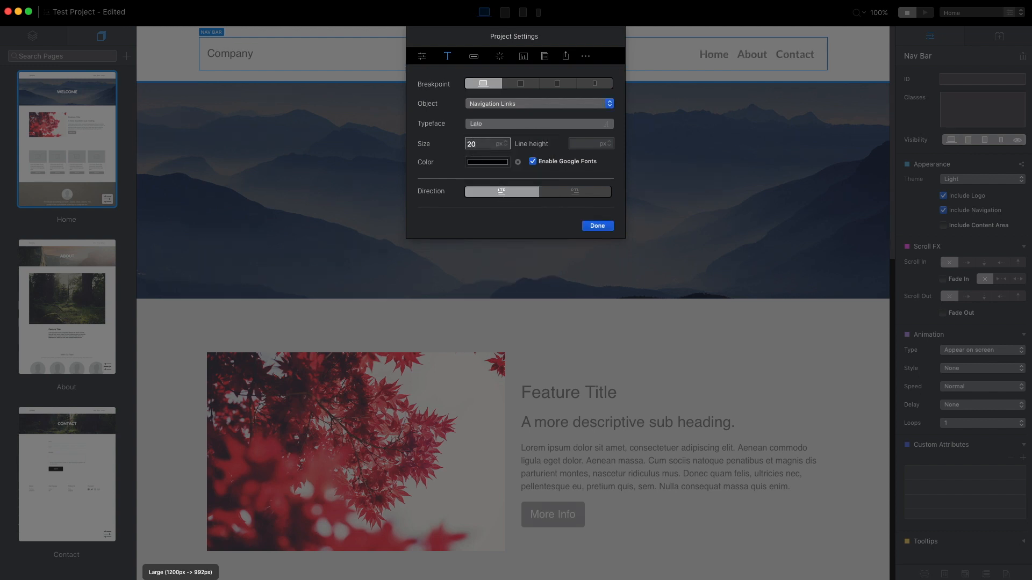
pyautogui.click(486, 162)
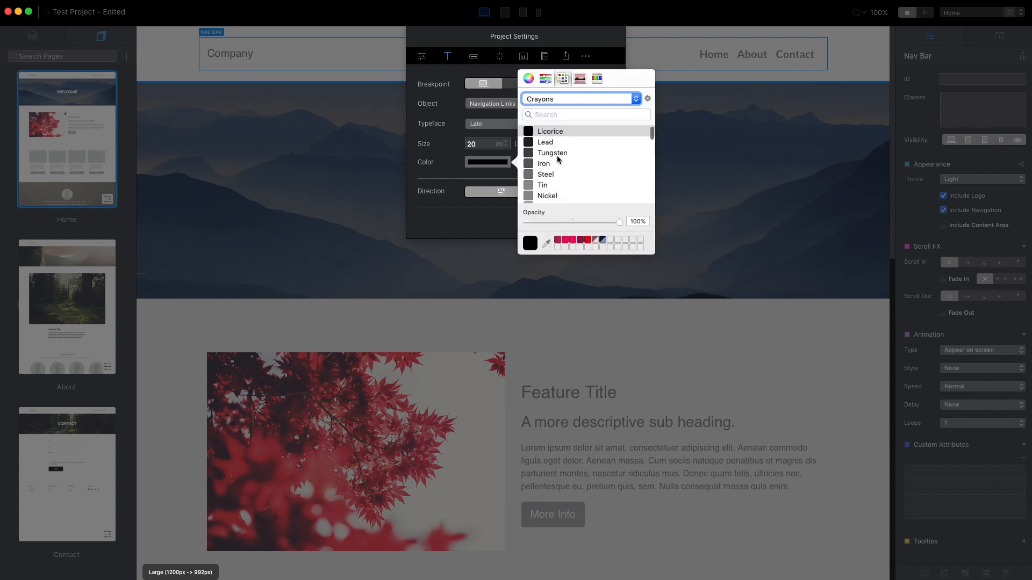
pyautogui.click(549, 131)
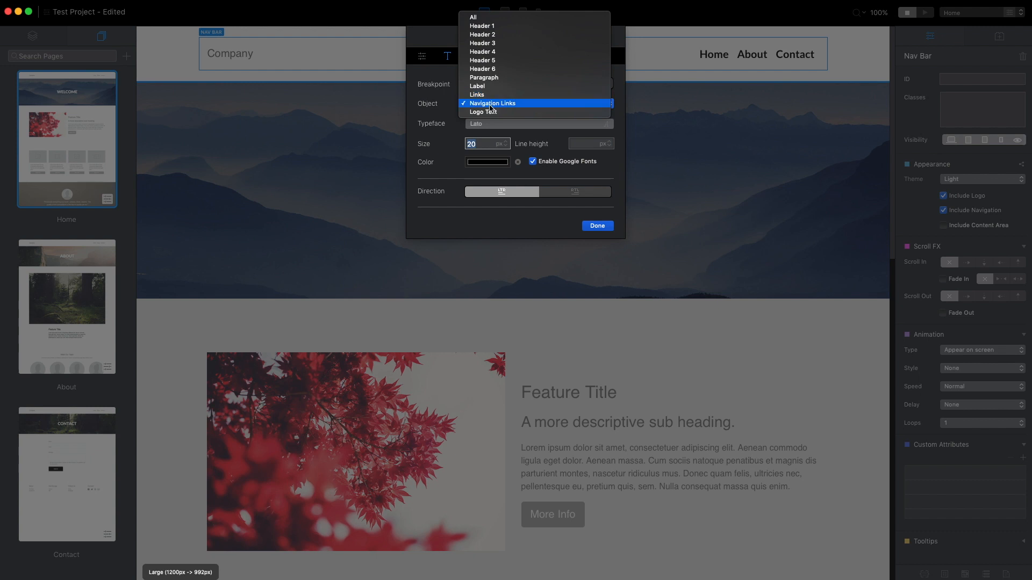
# Style the Logo Text as Lato at size 30 in red and apply it.
pyautogui.click(482, 112)
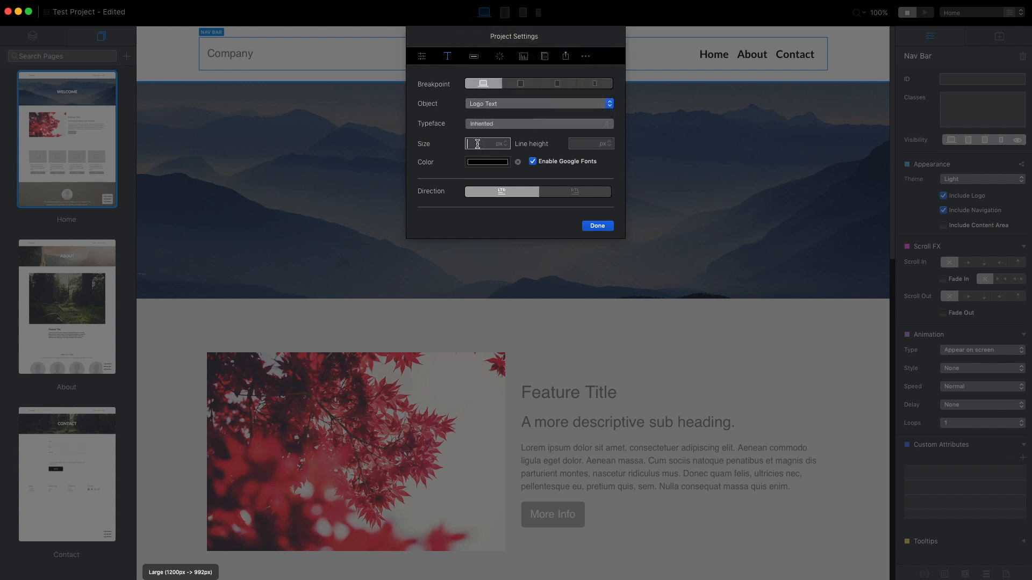
pyautogui.write('30')
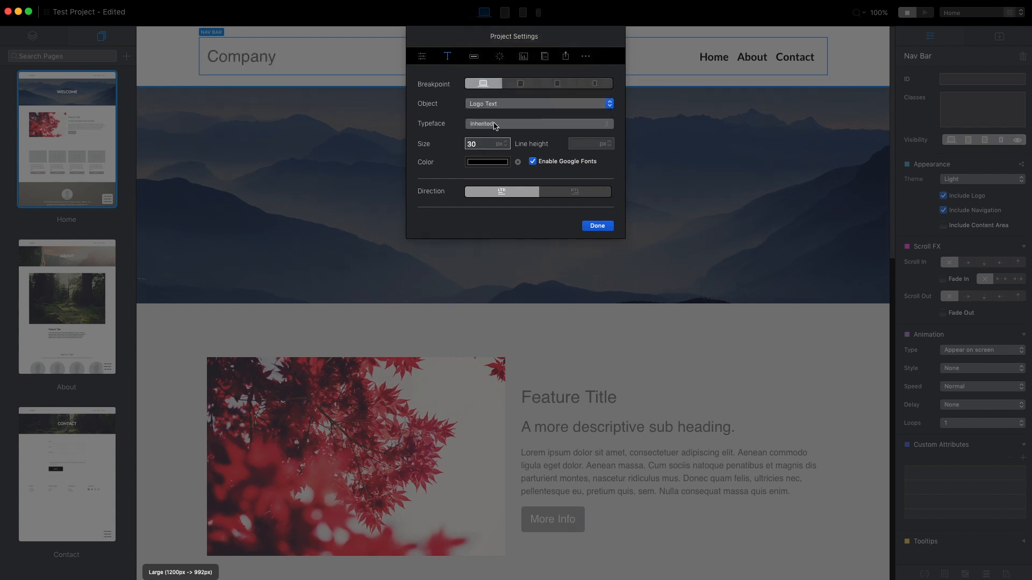
pyautogui.click(486, 162)
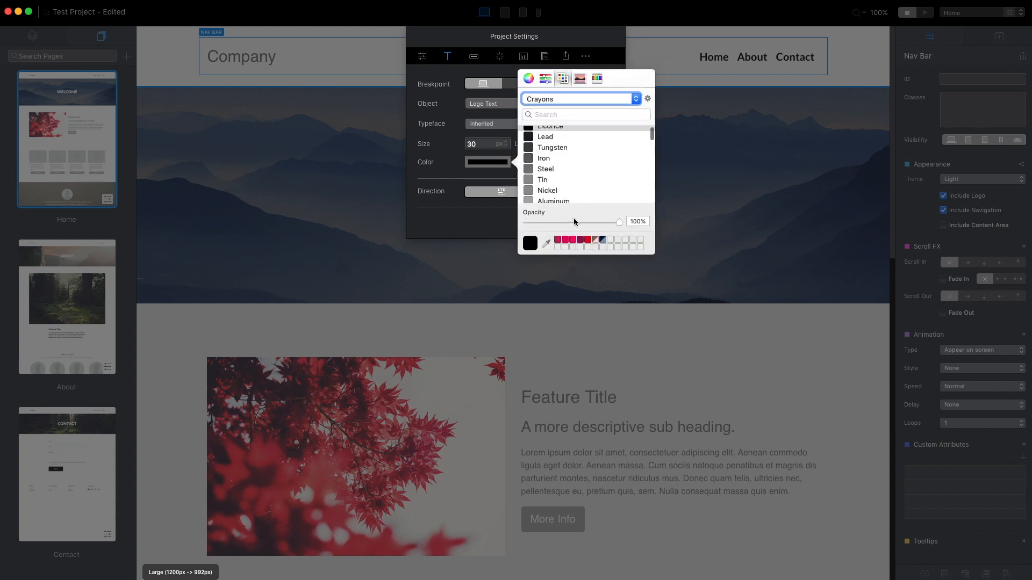
pyautogui.click(556, 199)
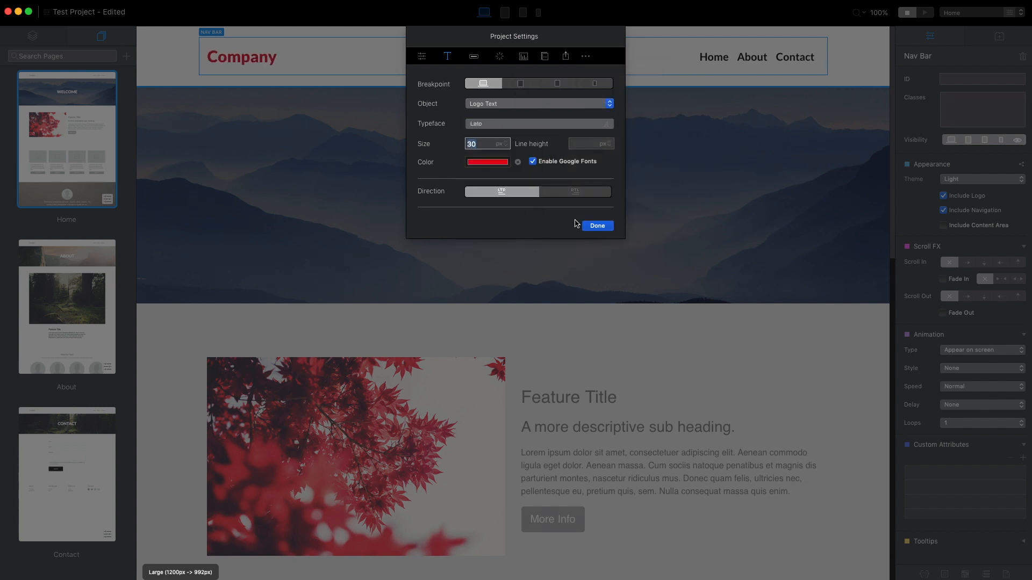
pyautogui.click(596, 225)
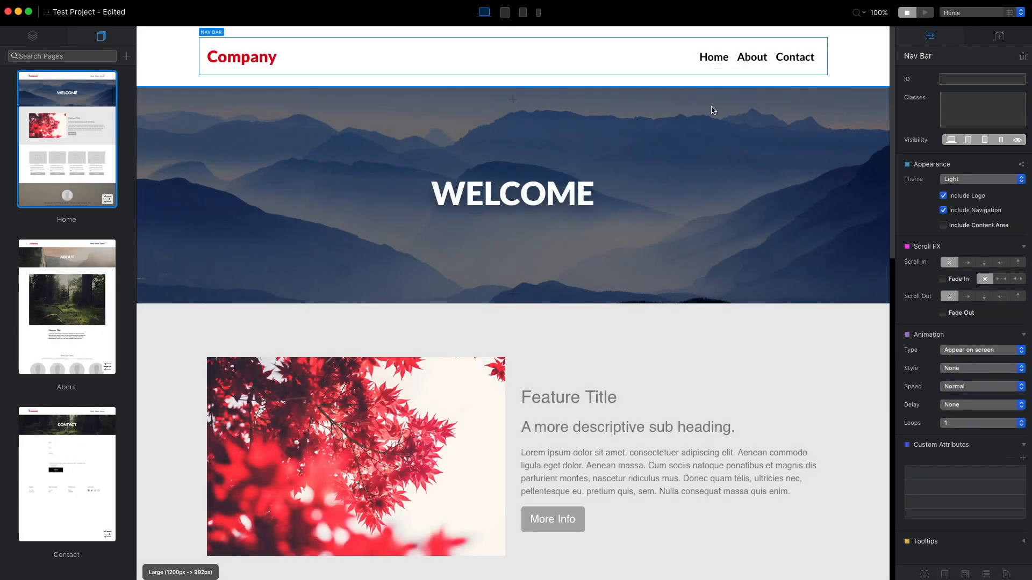
pyautogui.click(65, 305)
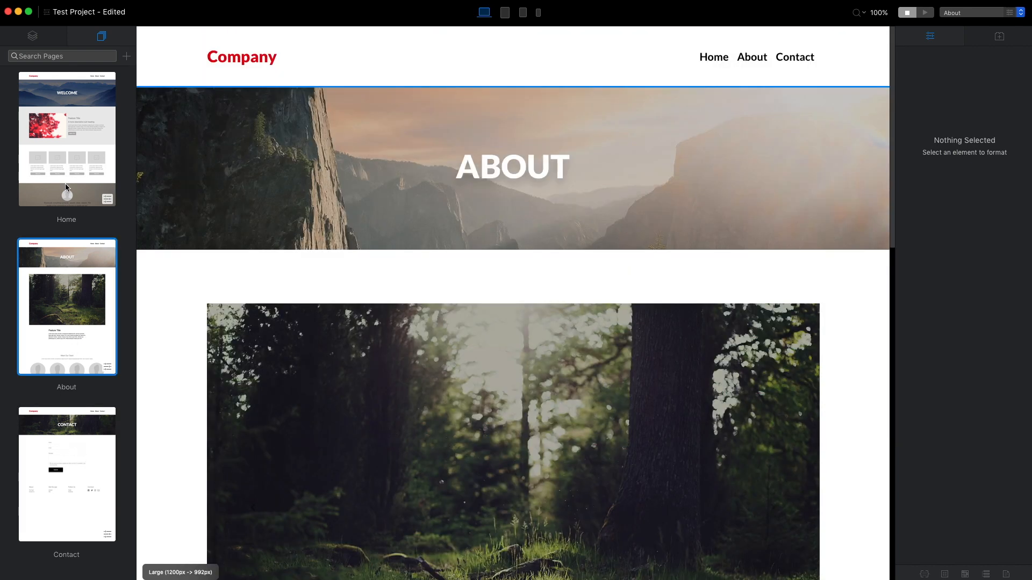
pyautogui.click(66, 138)
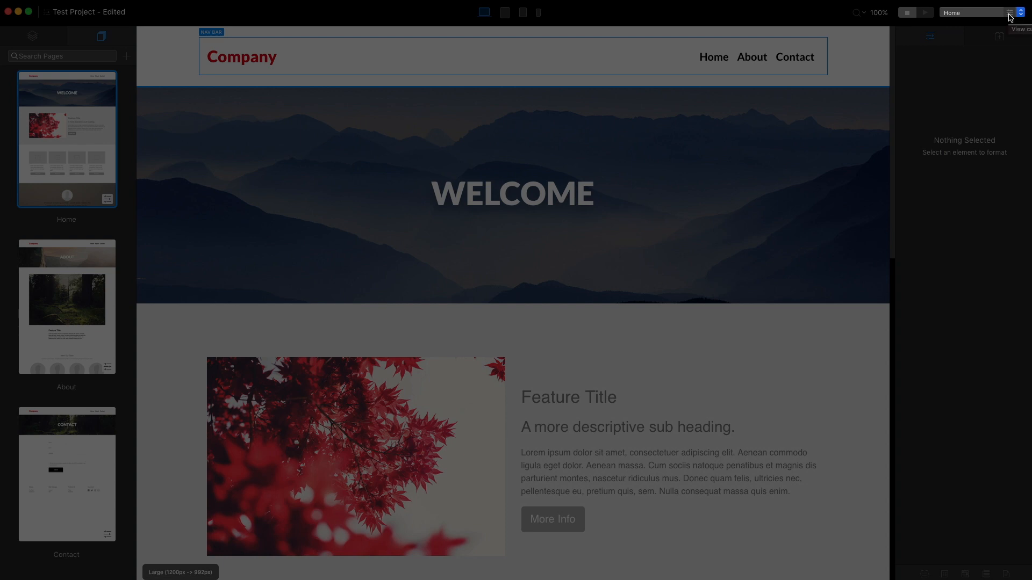
# Give the Home page SEO title 'Name of the site' and description 'SEO', then save.
pyautogui.click(1022, 11)
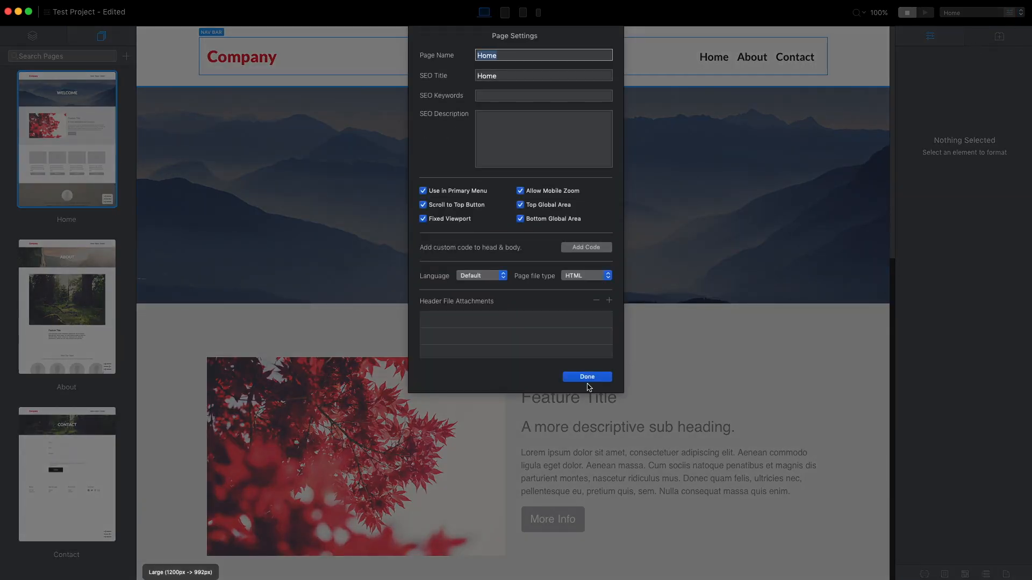
pyautogui.click(585, 377)
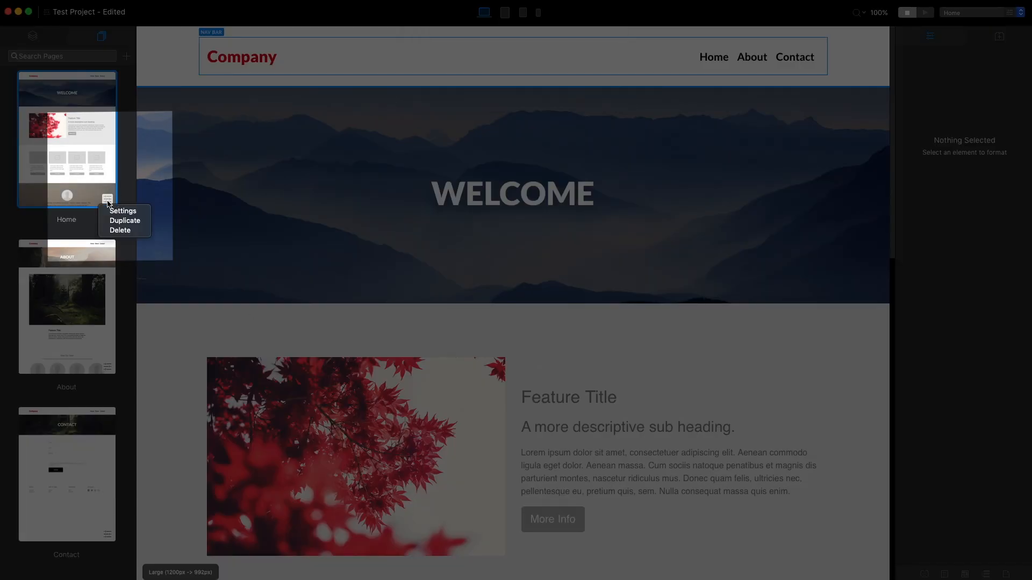
pyautogui.click(123, 210)
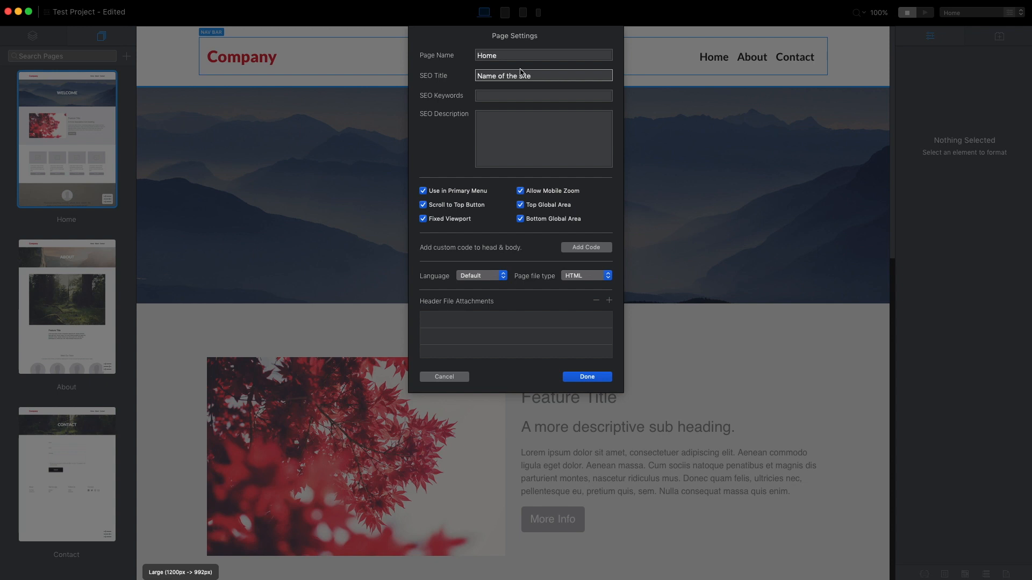
pyautogui.write('s')
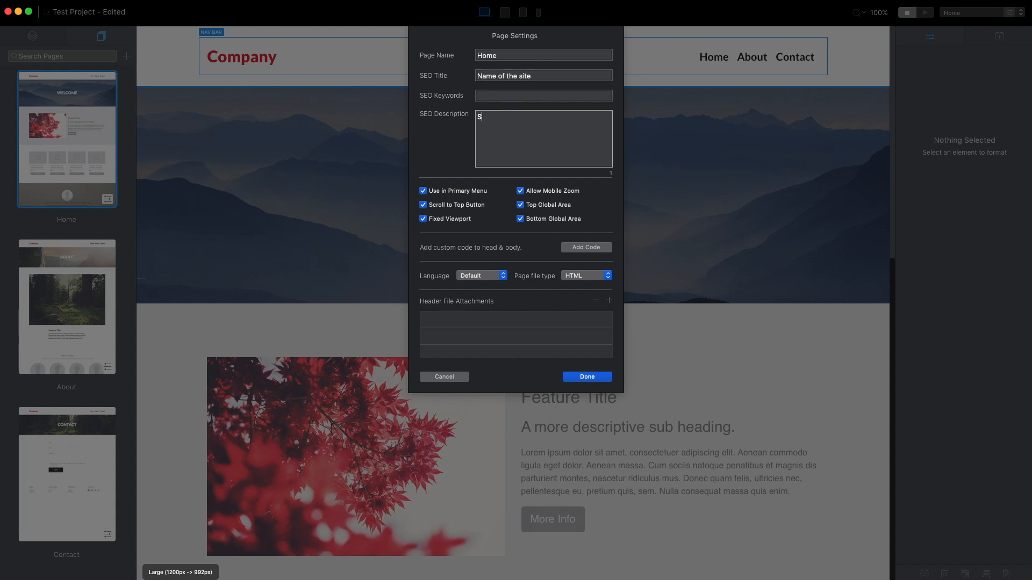
pyautogui.write('EO')
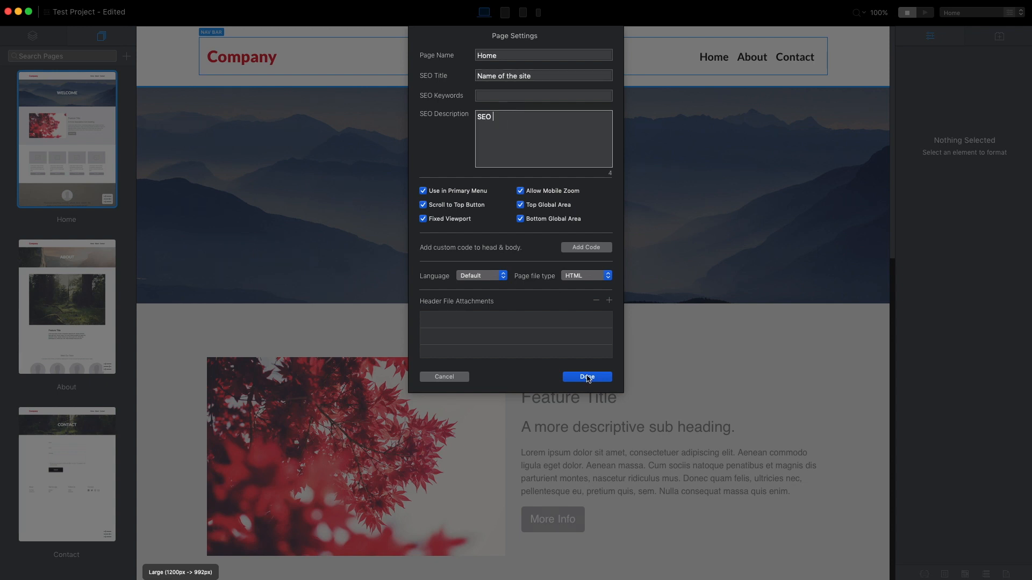
pyautogui.click(585, 376)
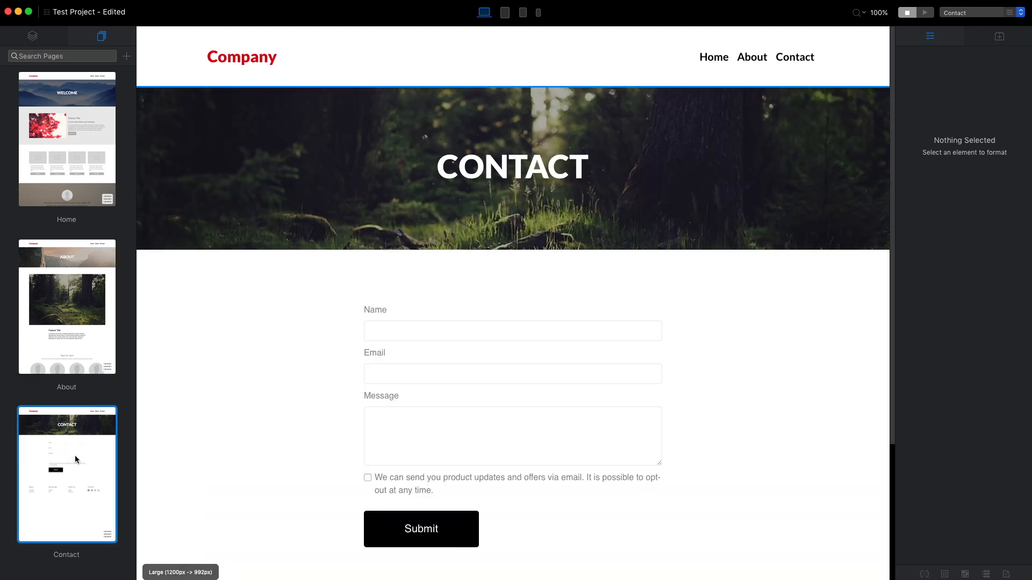
pyautogui.moveTo(66, 125)
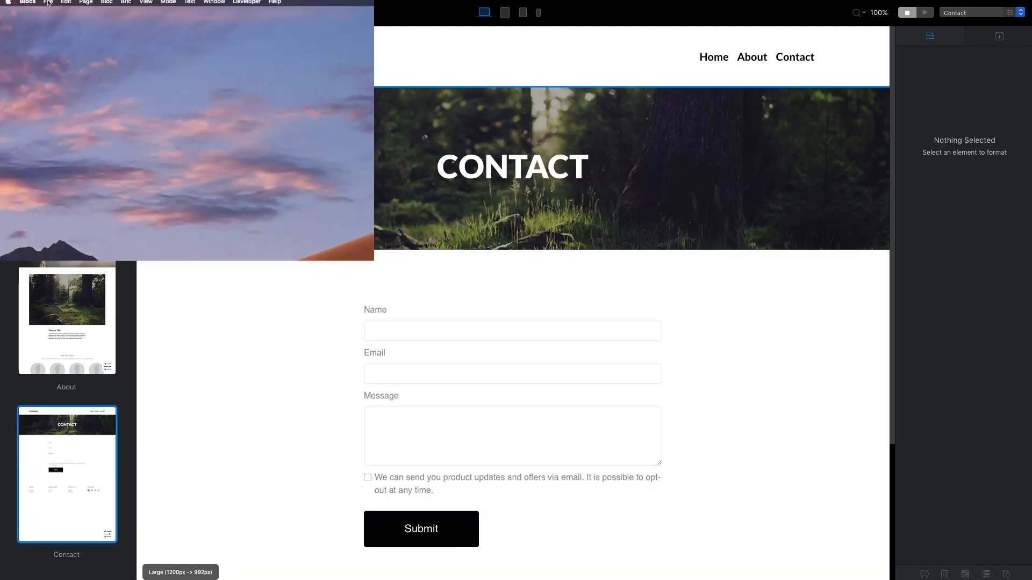
# Export the project code as 'HTML files' to the Desktop.
pyautogui.click(48, 2)
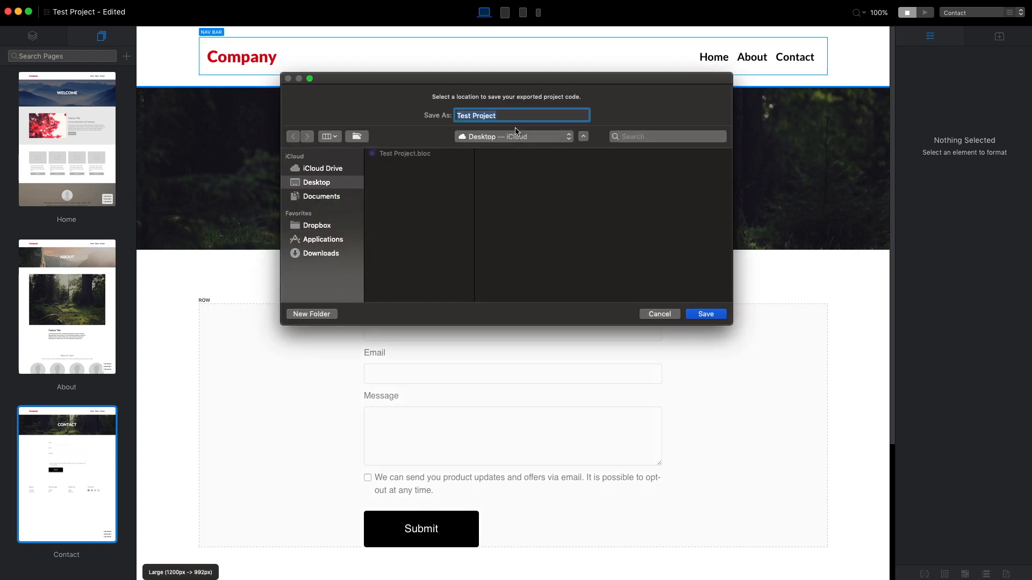
pyautogui.write('HTML files')
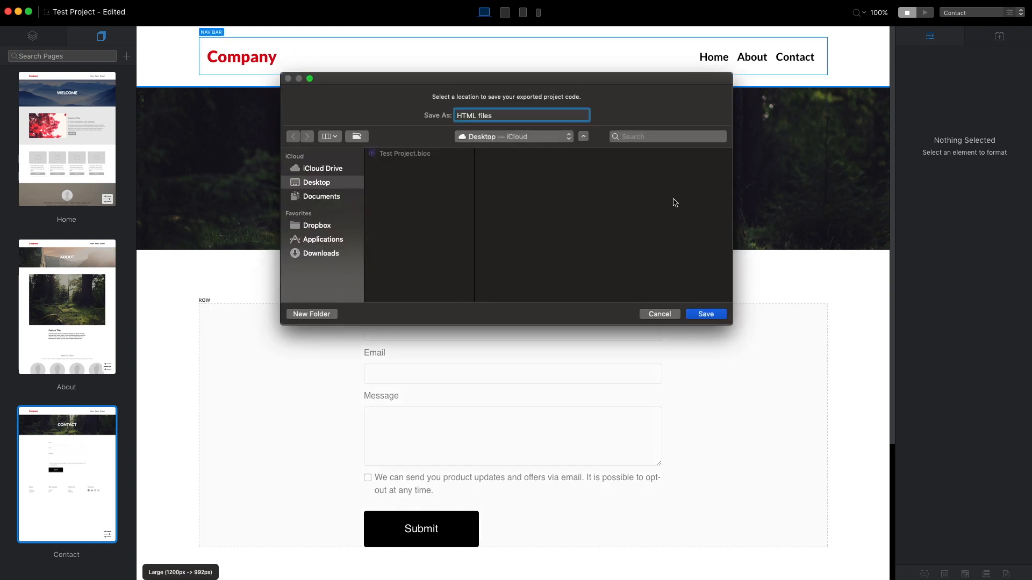
pyautogui.click(704, 314)
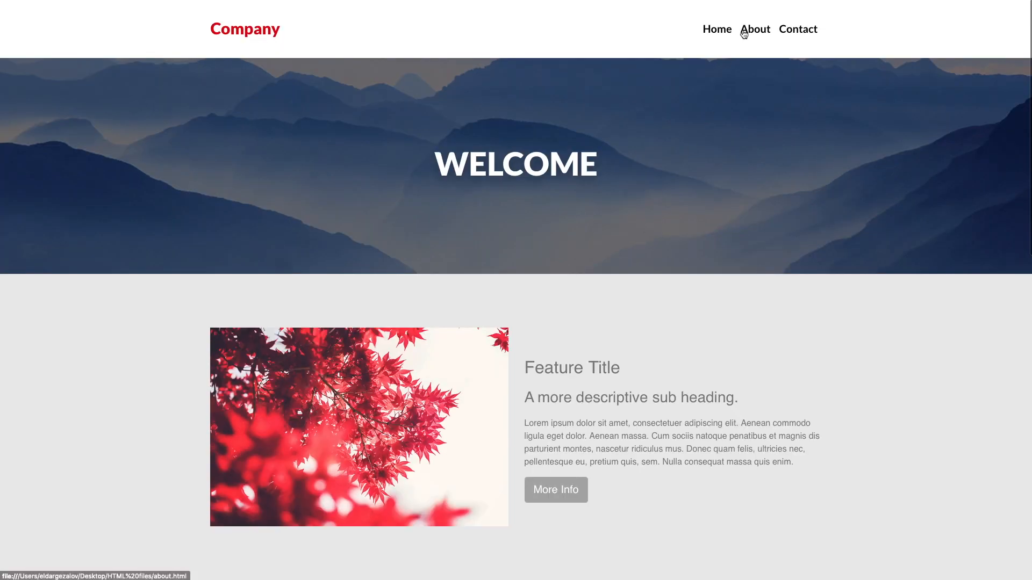
# Scroll the exported Home page and follow its nav link to the Contact page.
pyautogui.scroll(-3)
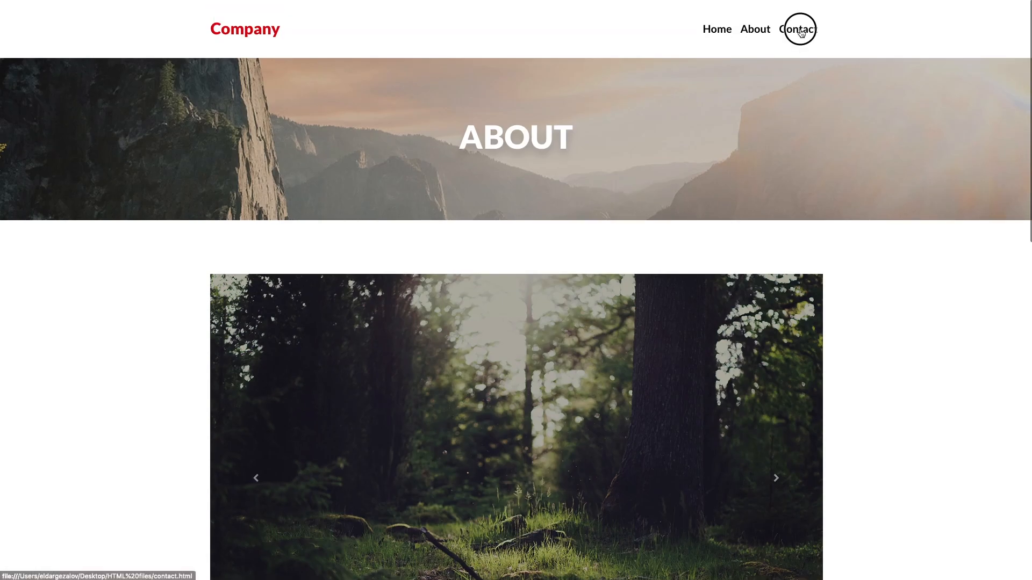
pyautogui.click(797, 29)
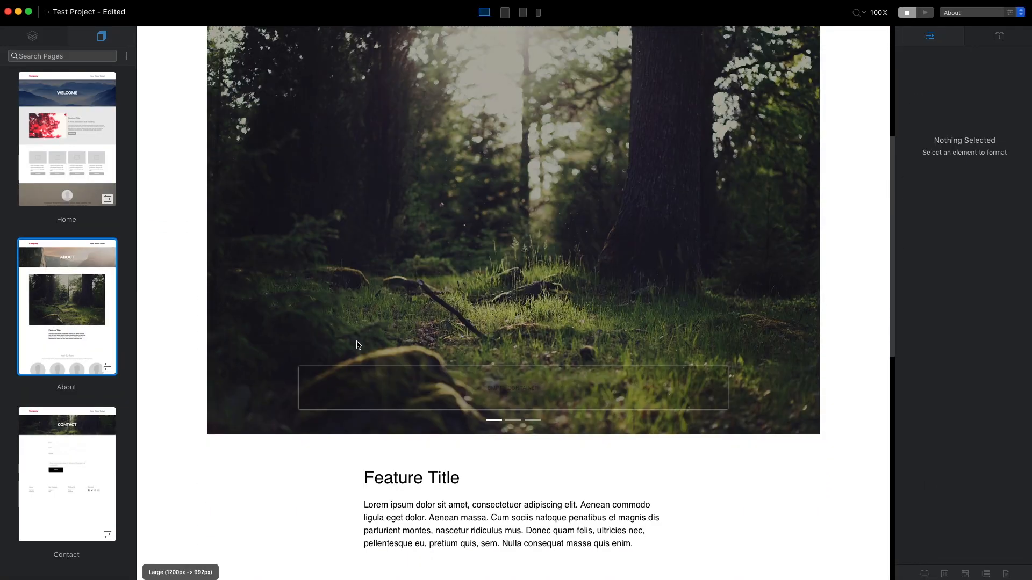
# Scroll down Blocs' About page to the Meet Our Team bloc with four circular portraits.
pyautogui.scroll(-3)
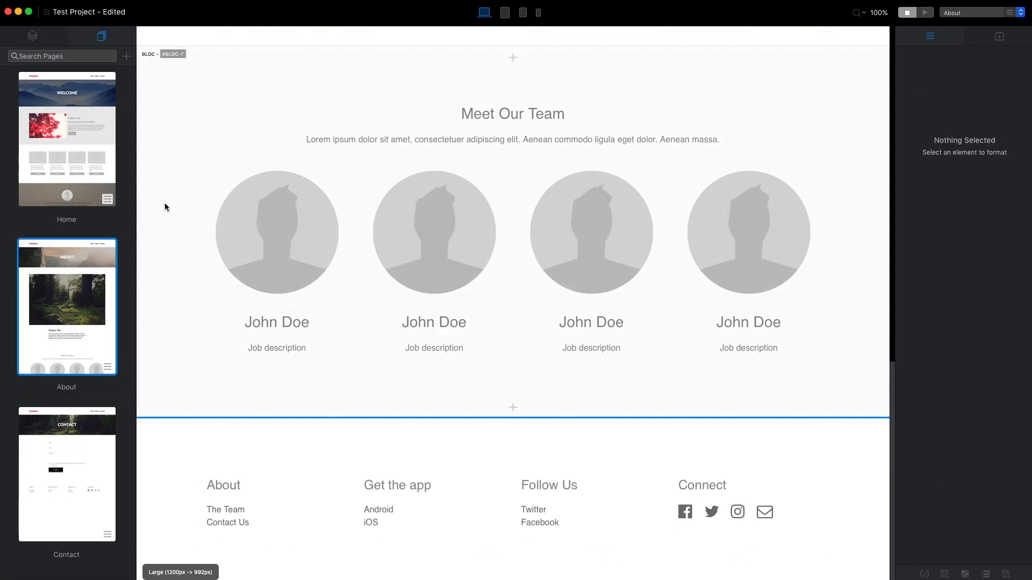